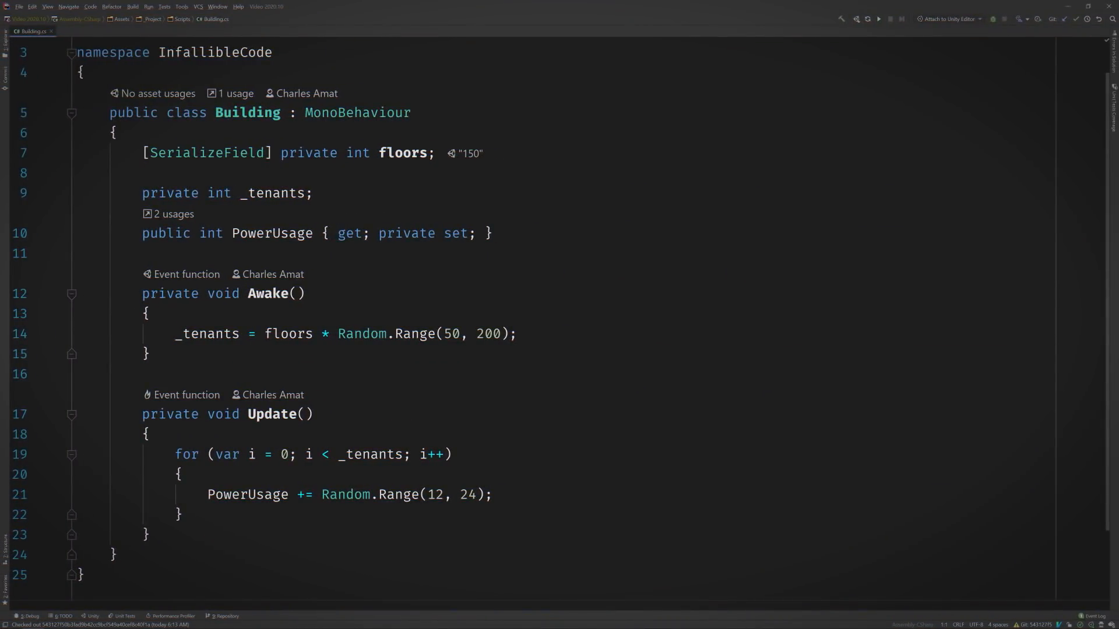
- Declare public struct BuildingUpdateJob : IJobParallelFor with an empty Execute(int index) method
text(public struct BuildingUpdateJob :)
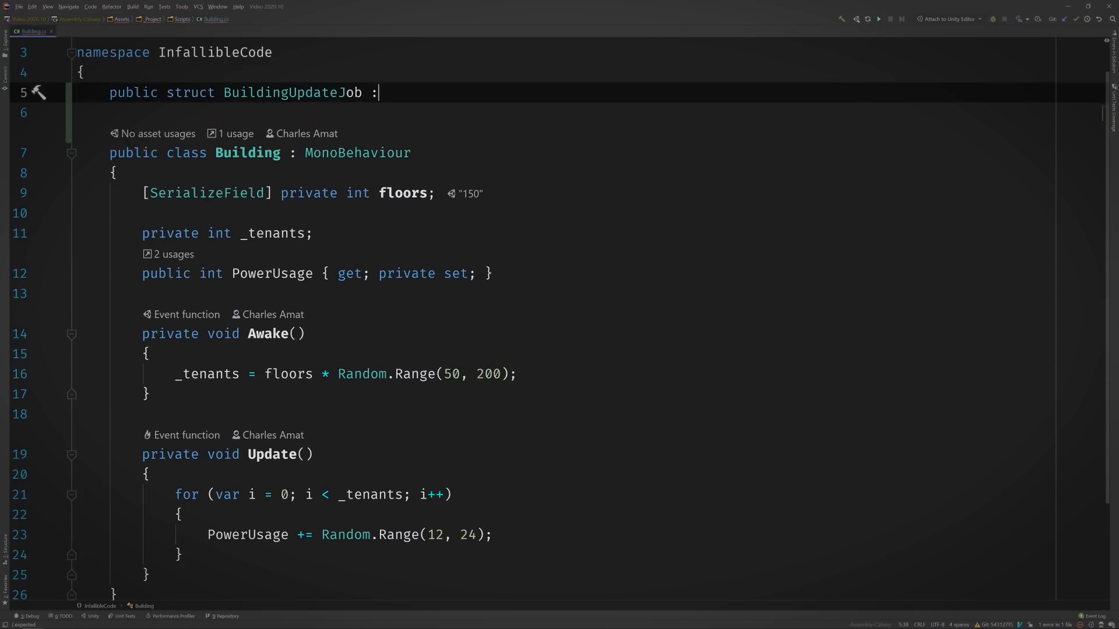
text(IJobParallelFor)
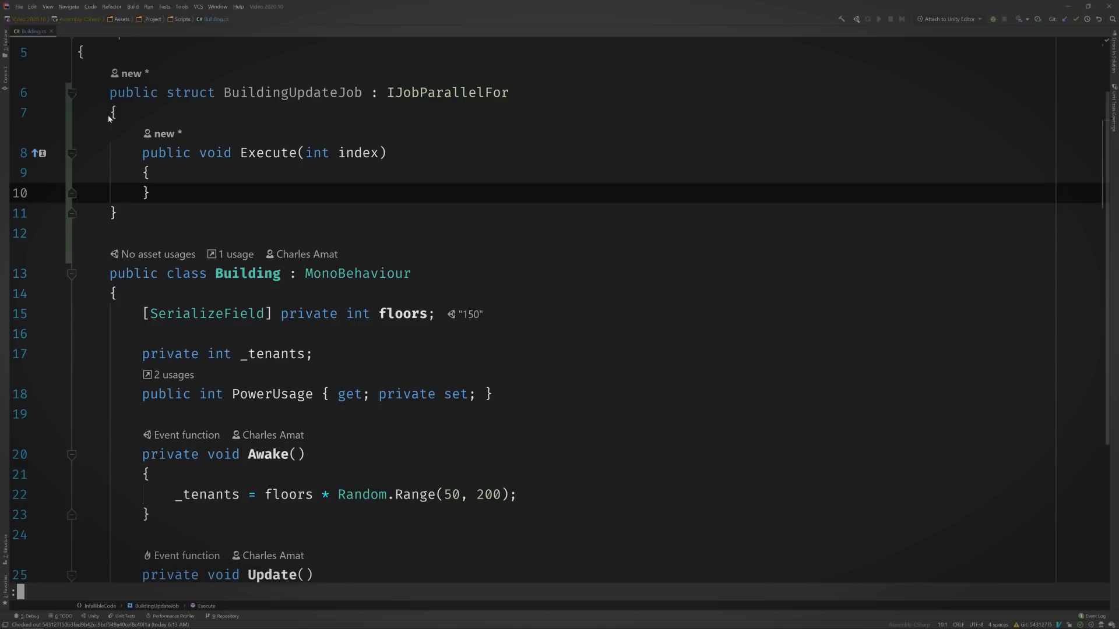
- Add a BuildingManager MonoBehaviour with a [SerializeField] private List<Building> buildings field and start Update
key(enter)
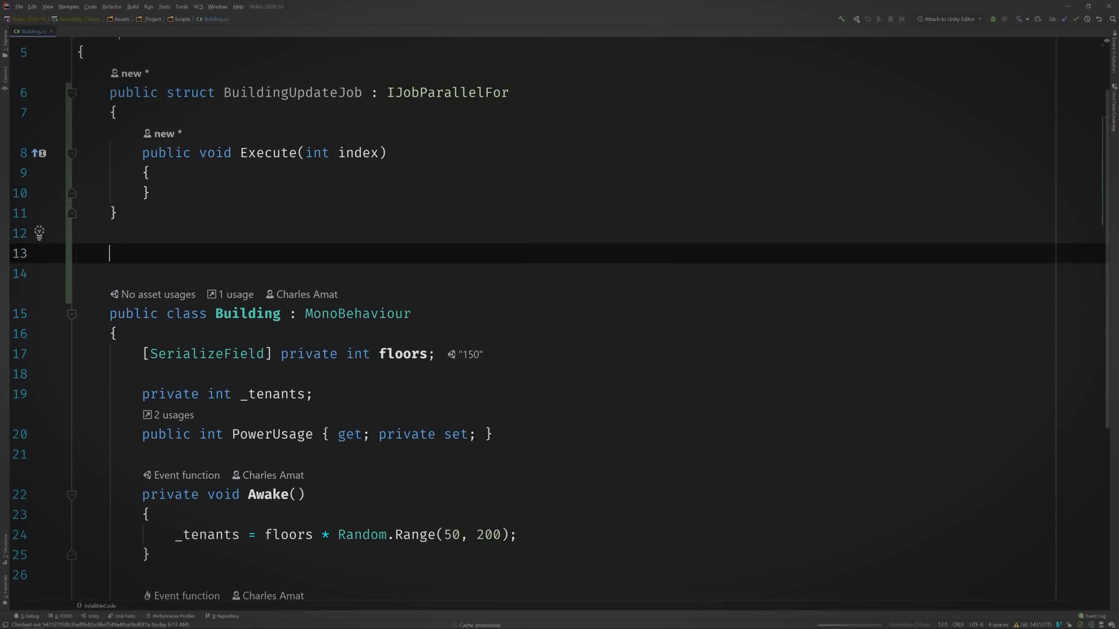
text(public class BuildingManager : M)
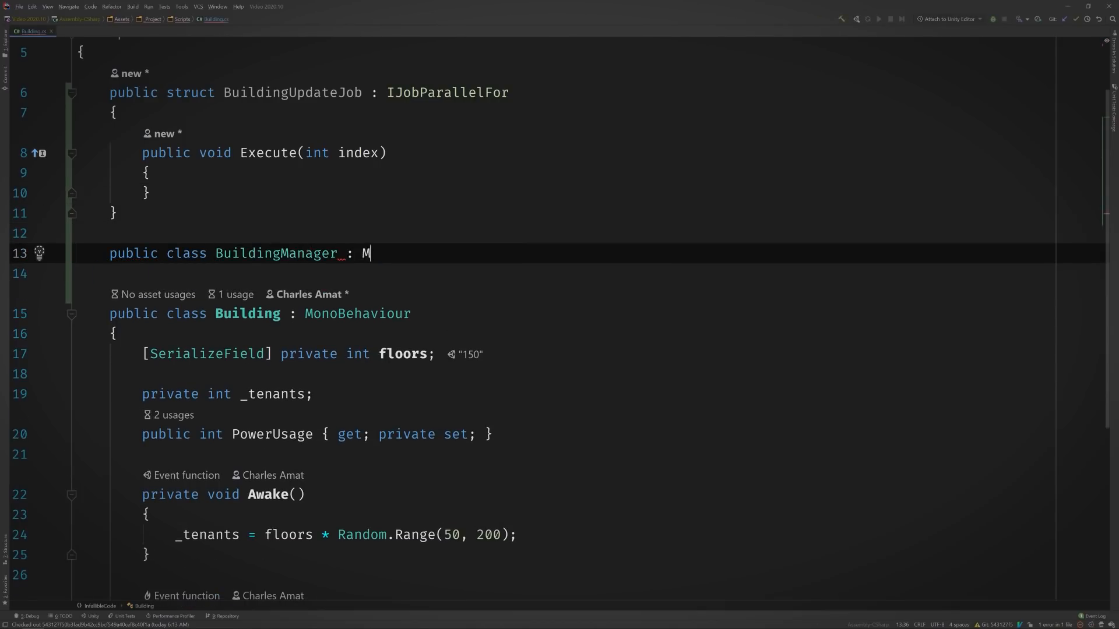
text(onoBehaviour)
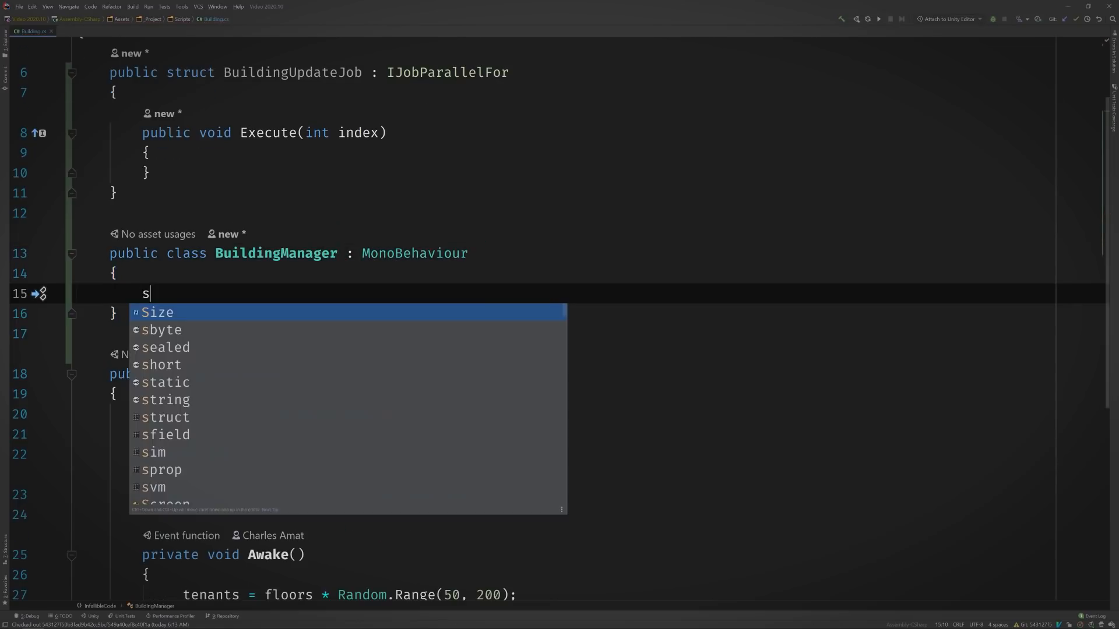
text([SerializeField] private List<Buil> _type;)
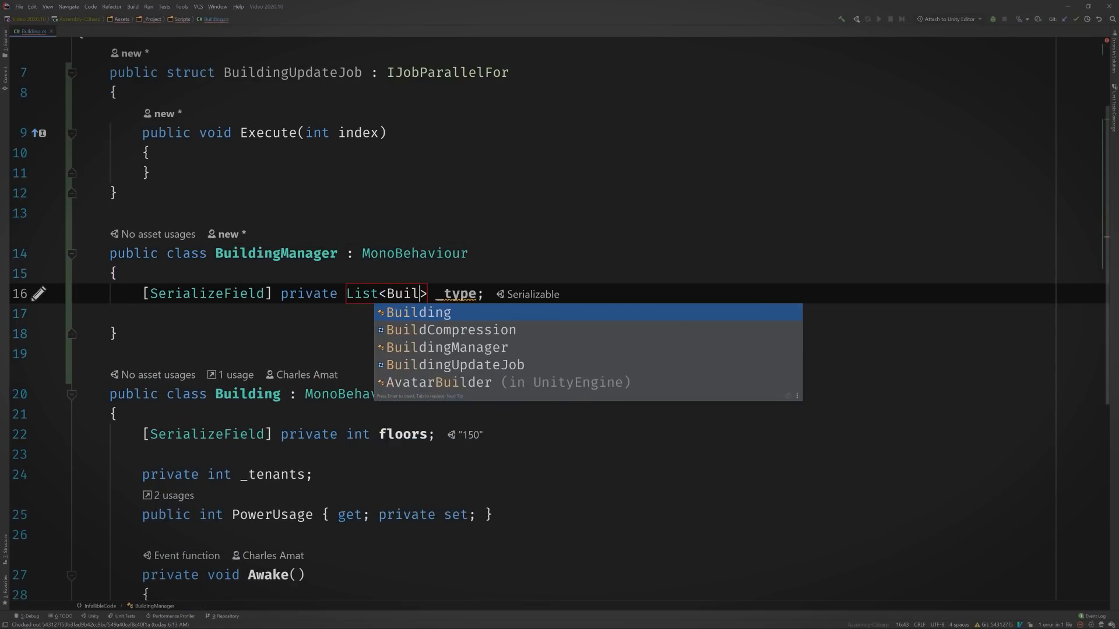
click(418, 312)
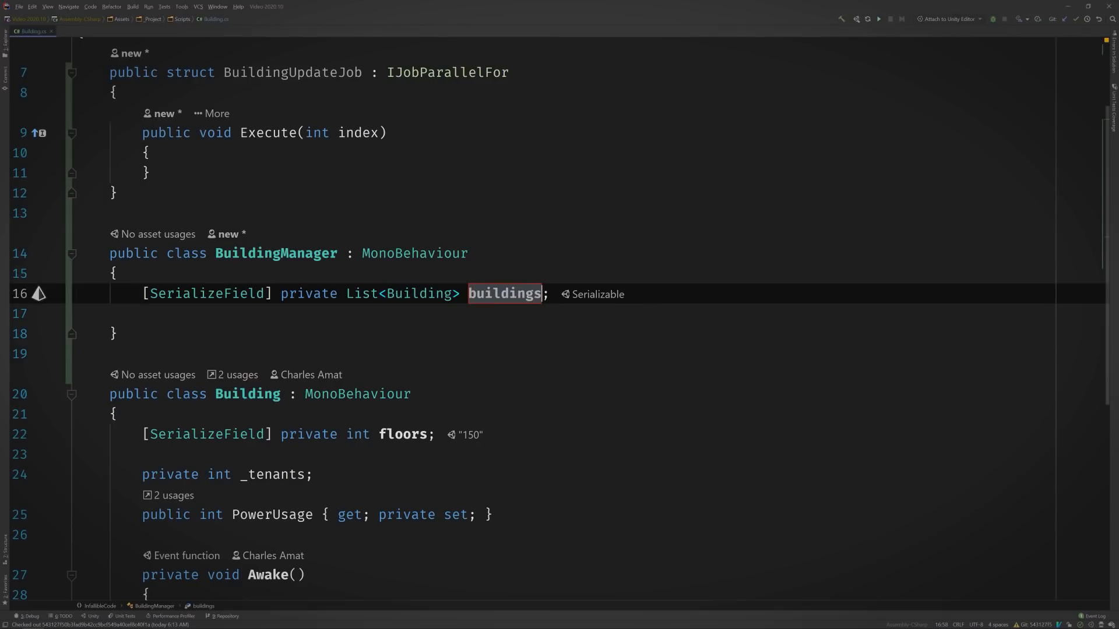
text(p)
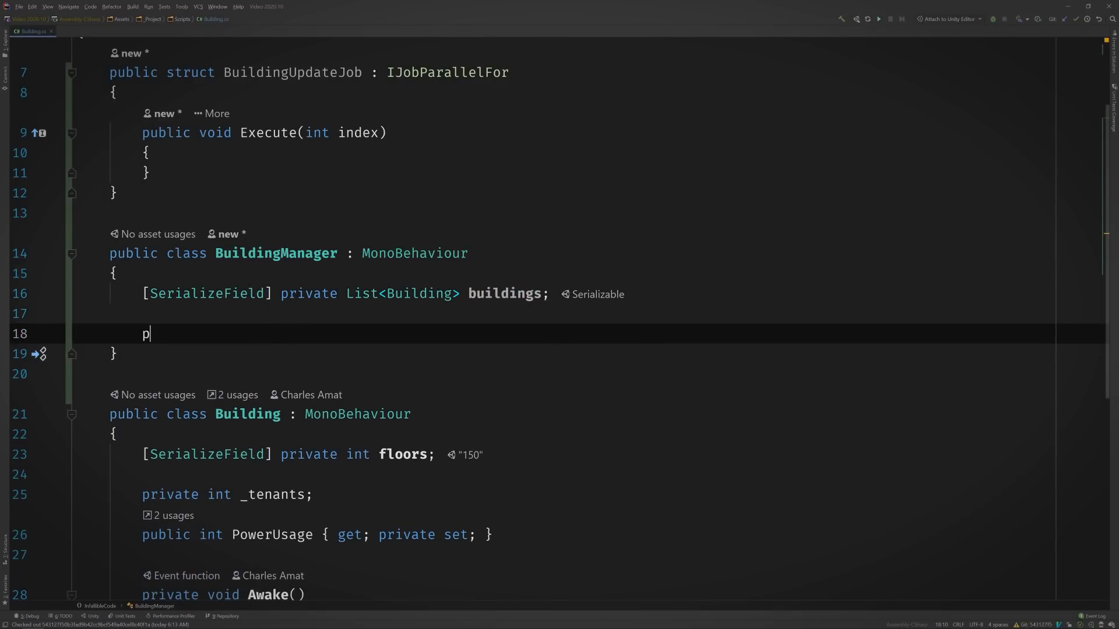
text(var)
text(job)
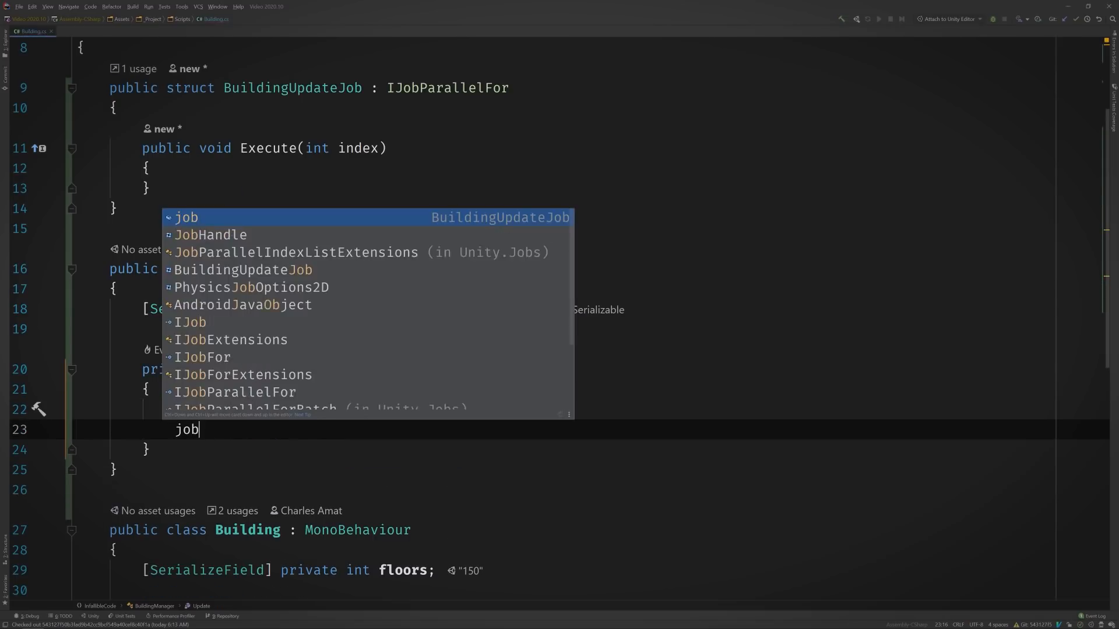
- In Update, schedule a new BuildingUpdateJob over buildings.Count with batch size 1, then Complete() its handle
text(.Schedule()
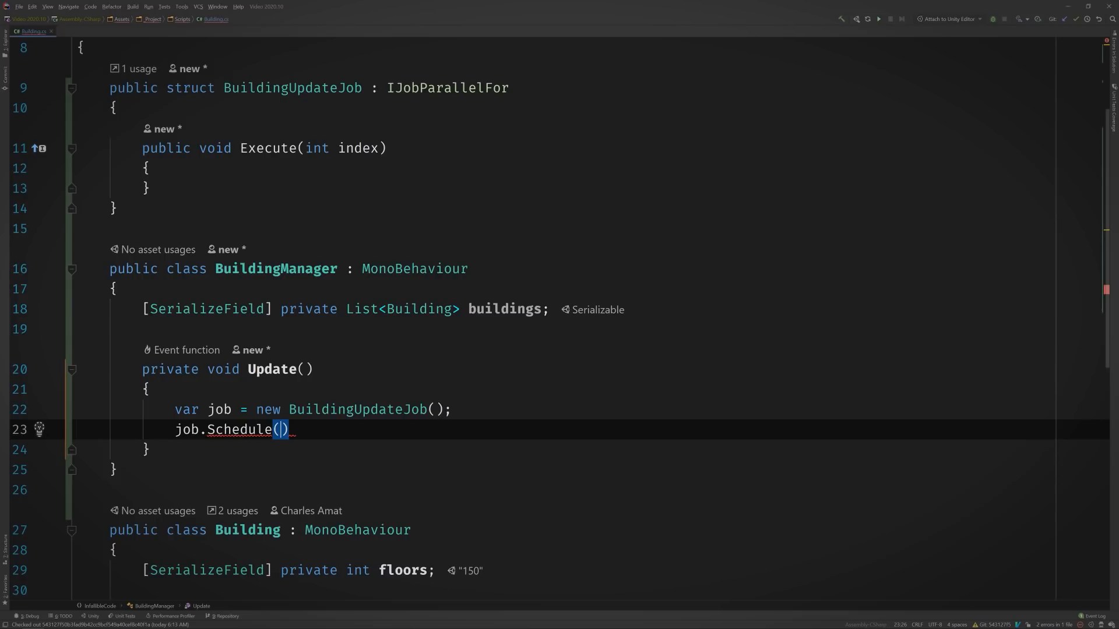
text(buildings.Count)
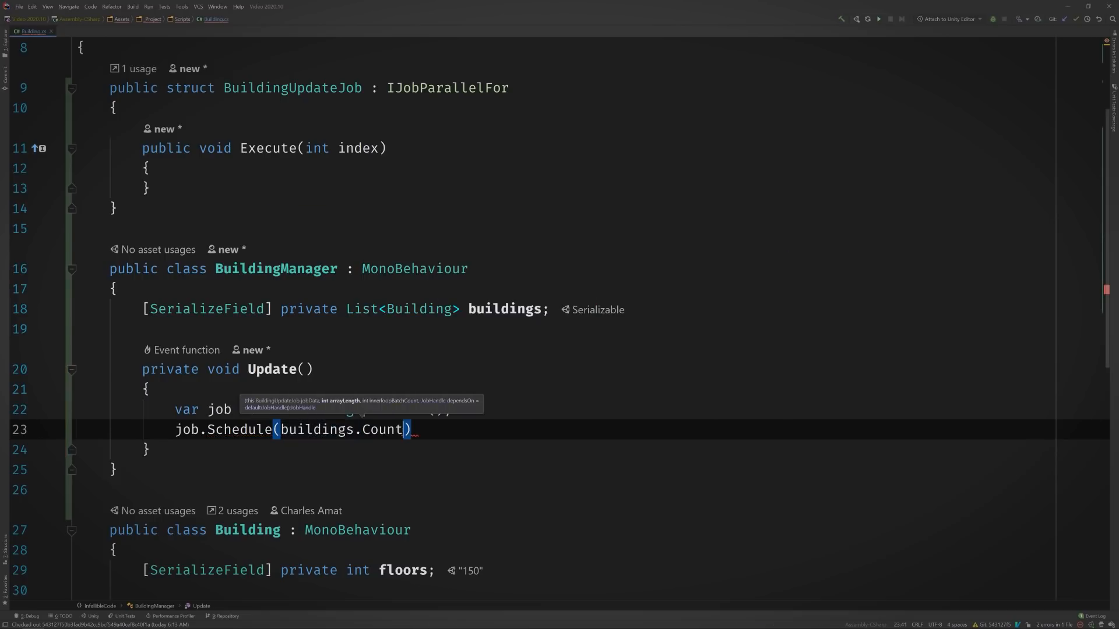
text(, 1)
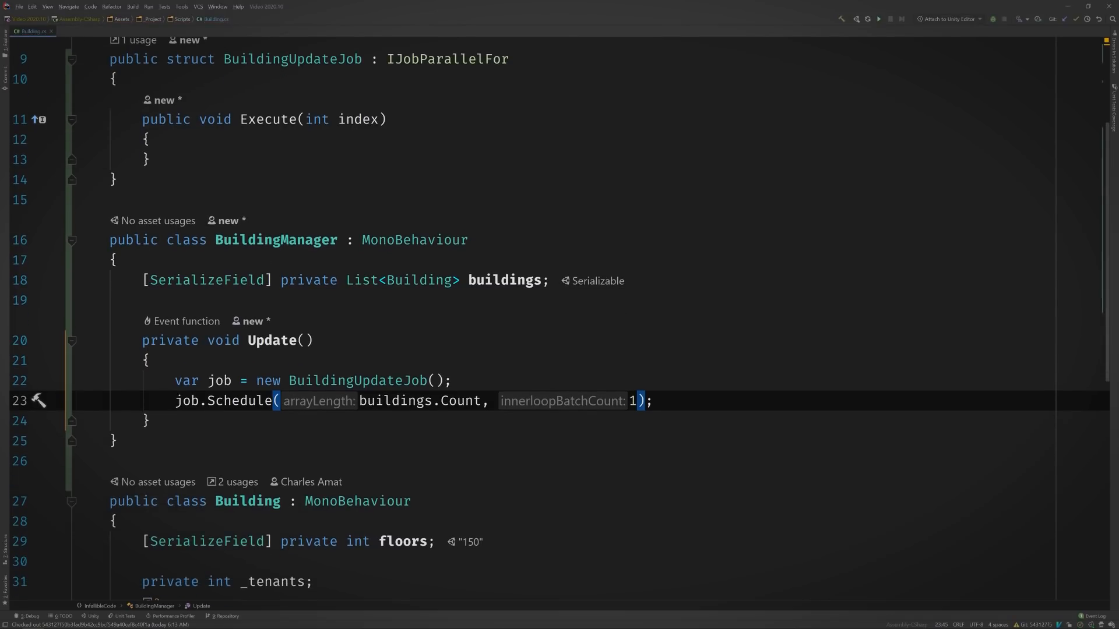
scroll(down, 3)
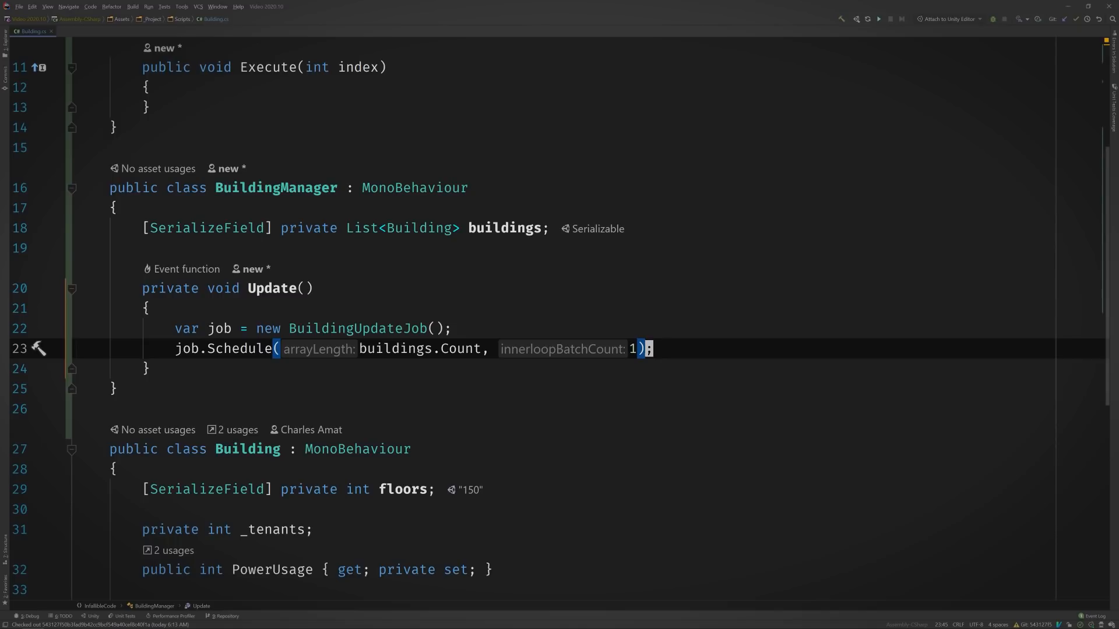
text(var jobHandle =)
text(jobHandle.)
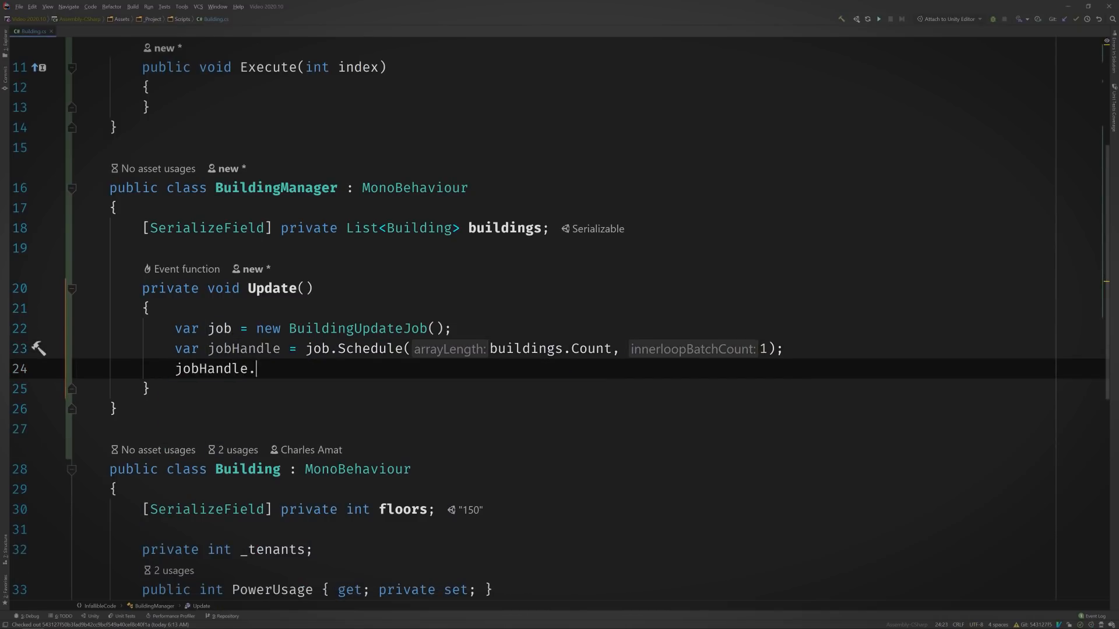
text(Complete();)
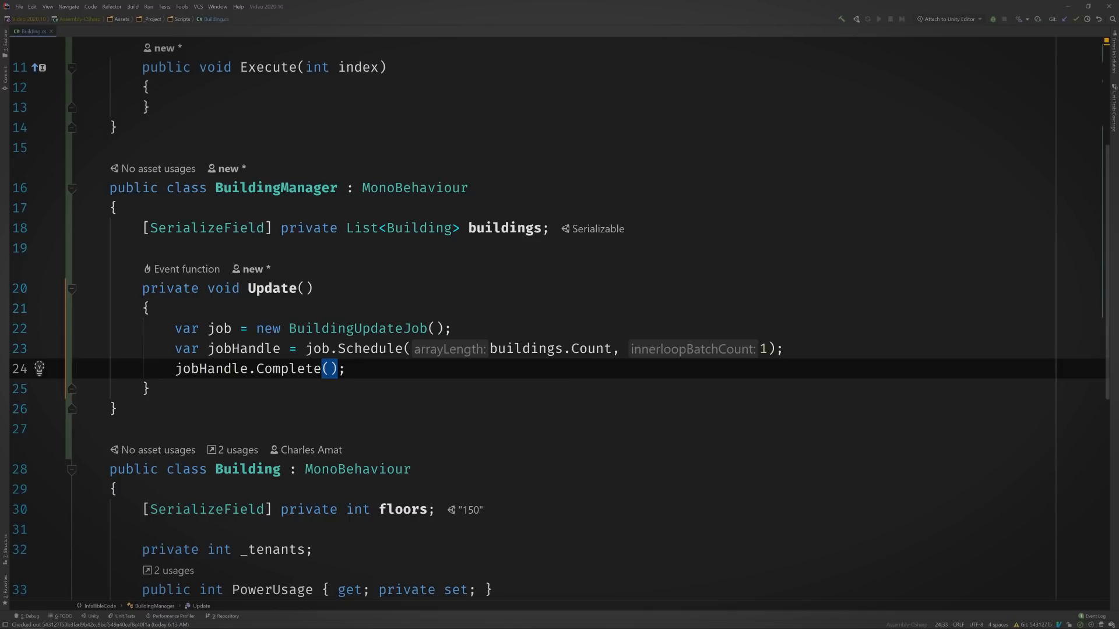
scroll(down, 3)
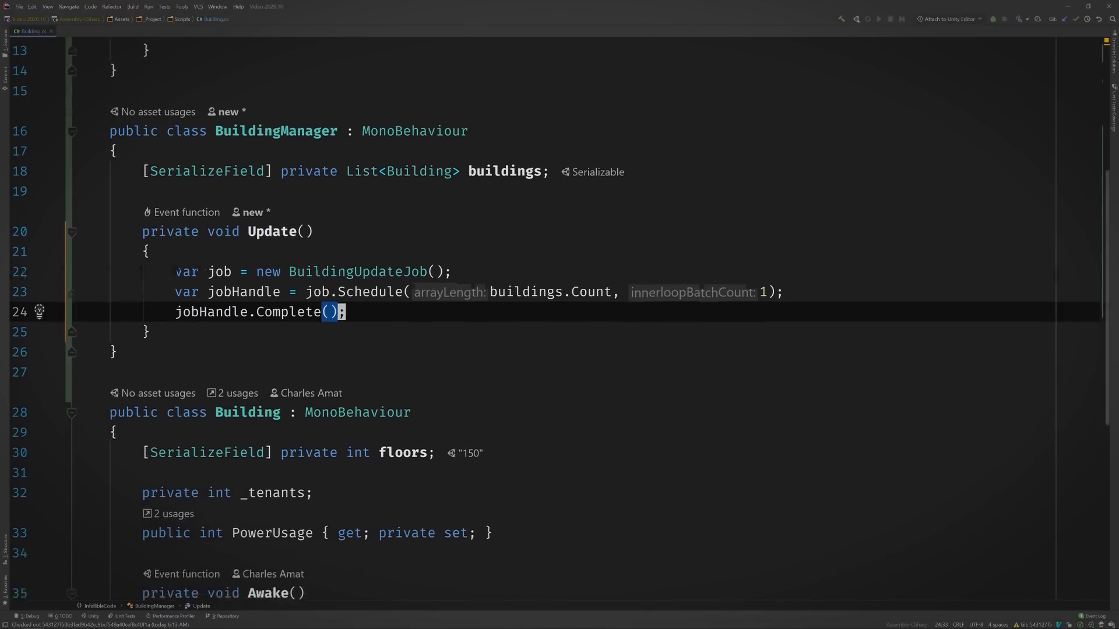
scroll(down, 3)
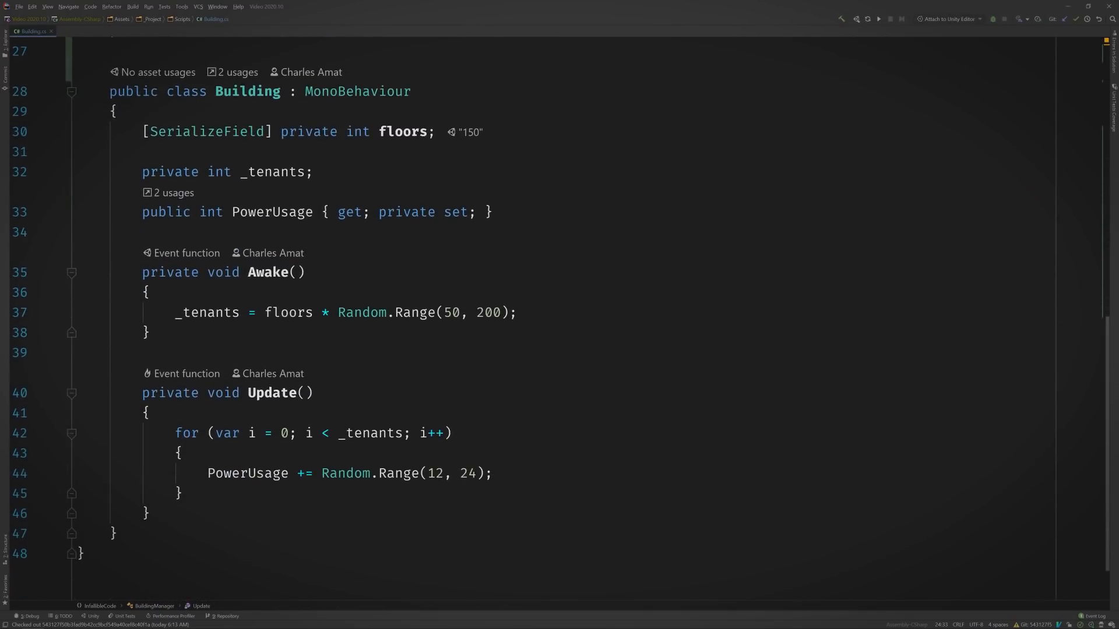
- Give Data a Data(Building building) constructor setting _tenants and PowerUsage, plus the PowerUsage Update loop
text(public struct Data)
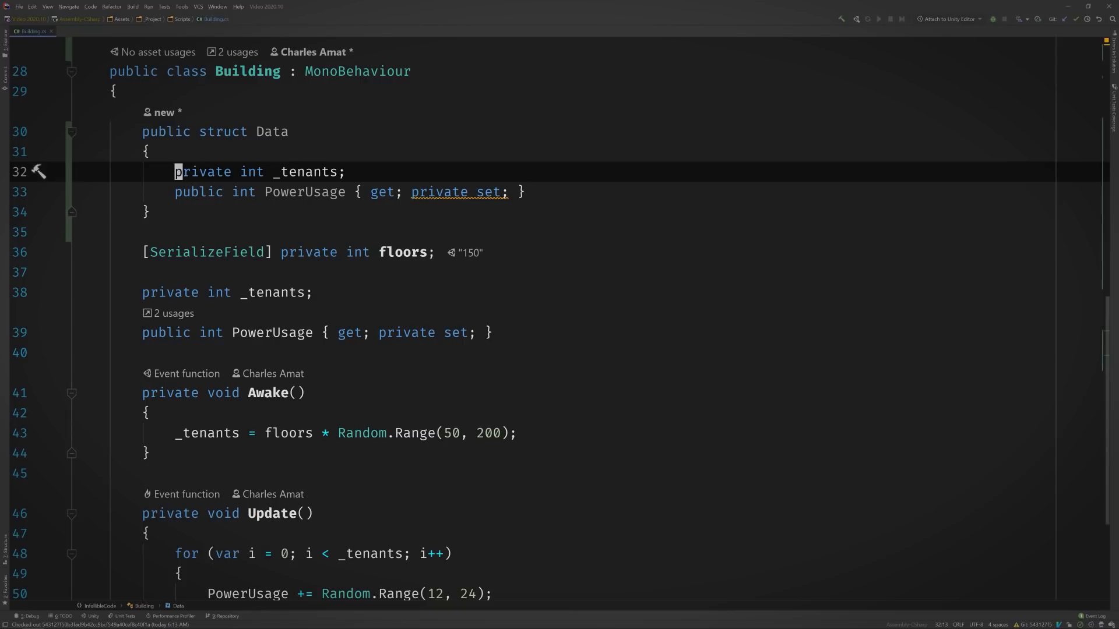
click(176, 172)
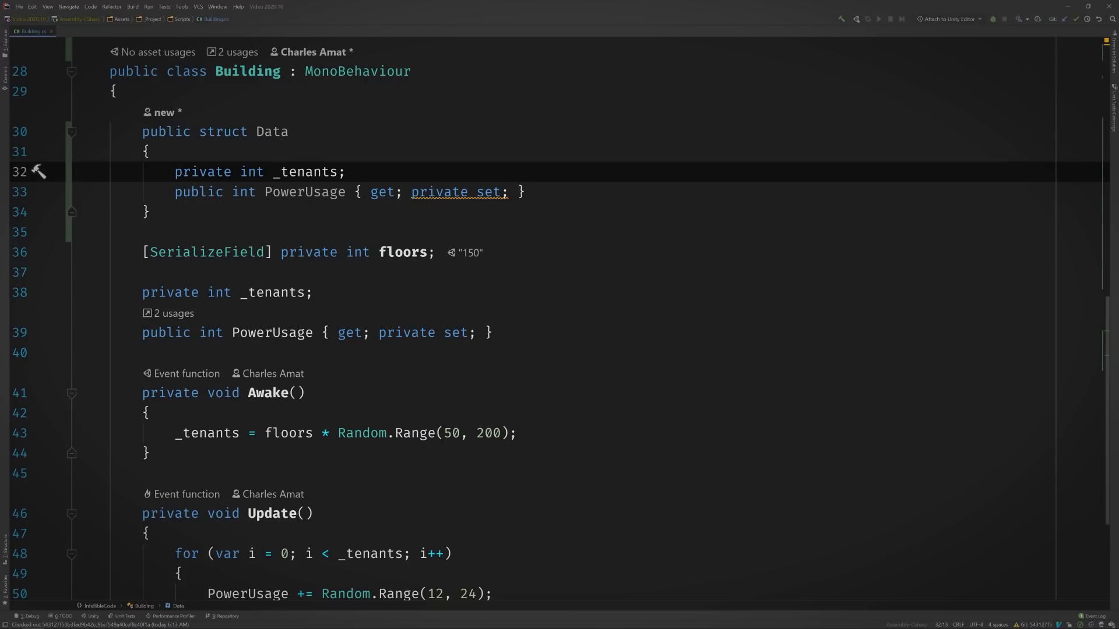
key(enter)
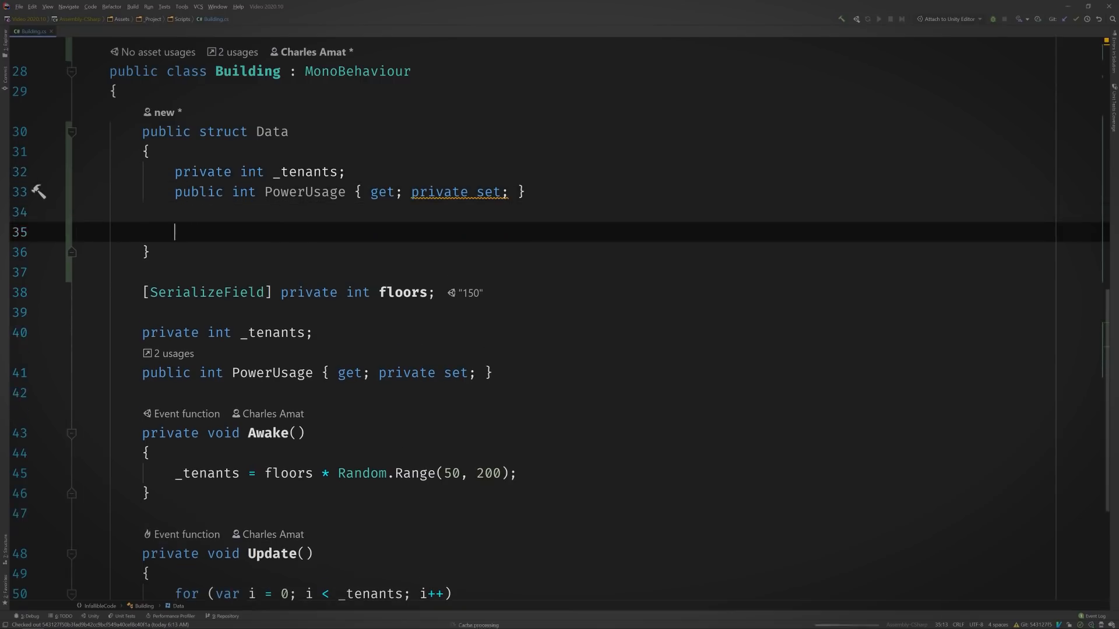
text(public Data()
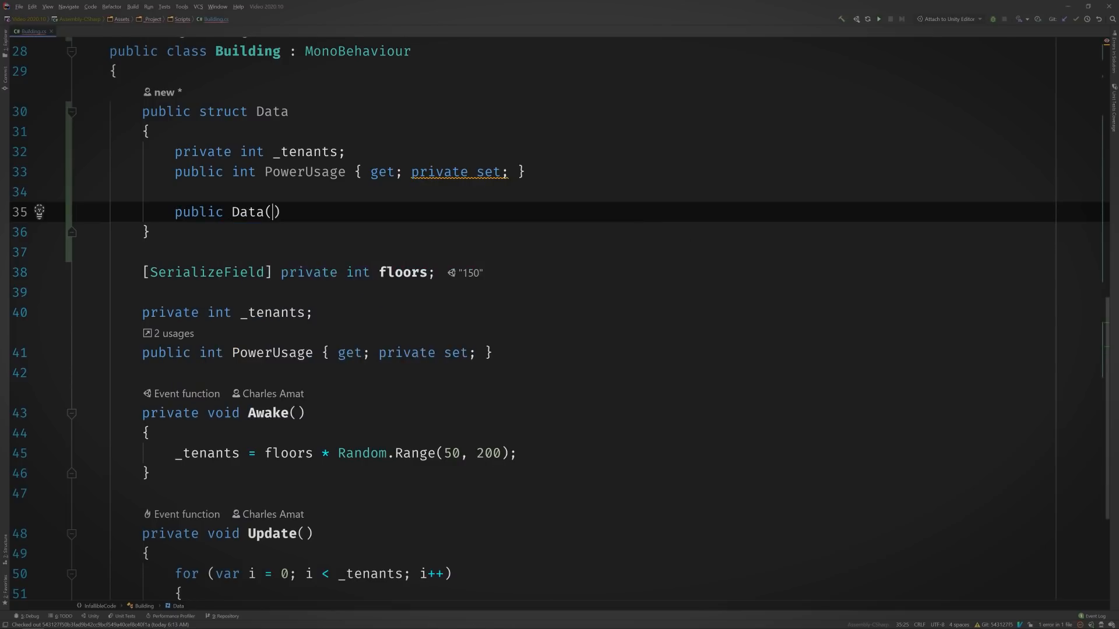
text(Building building)
text(_tenants = building.floors)
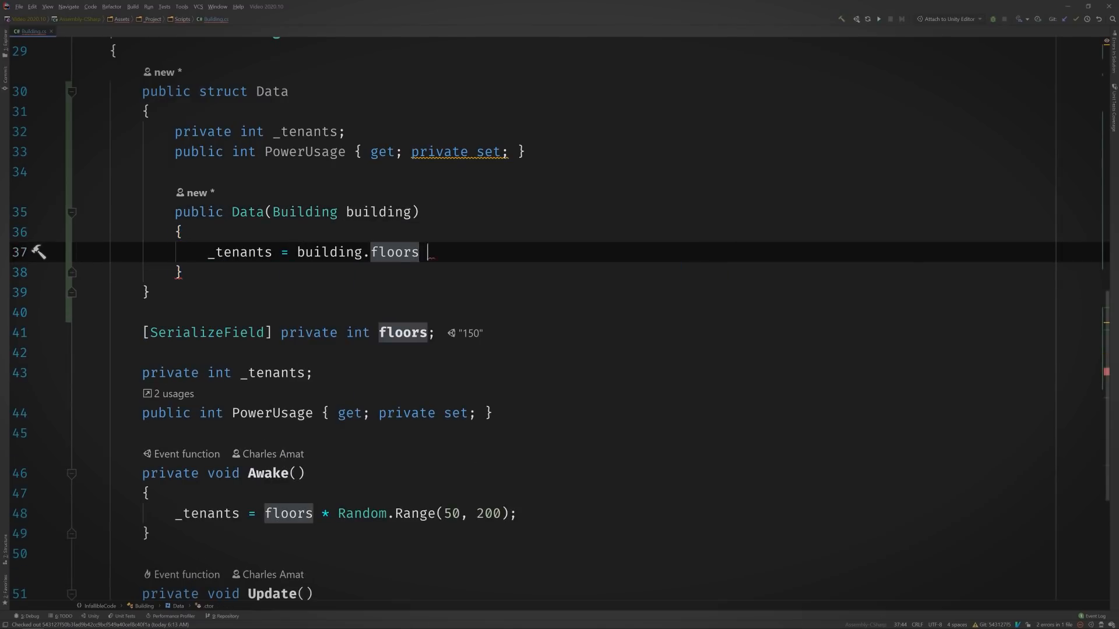
text(* Random.Range(50, 200);)
text(PowerUsage = 0;)
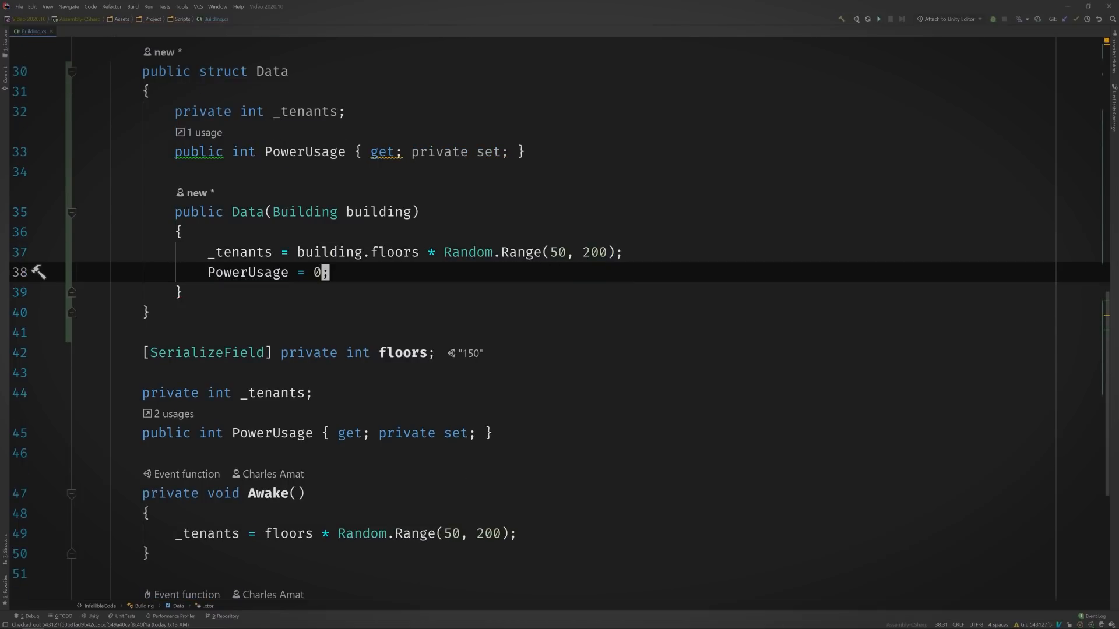
scroll(down, 3)
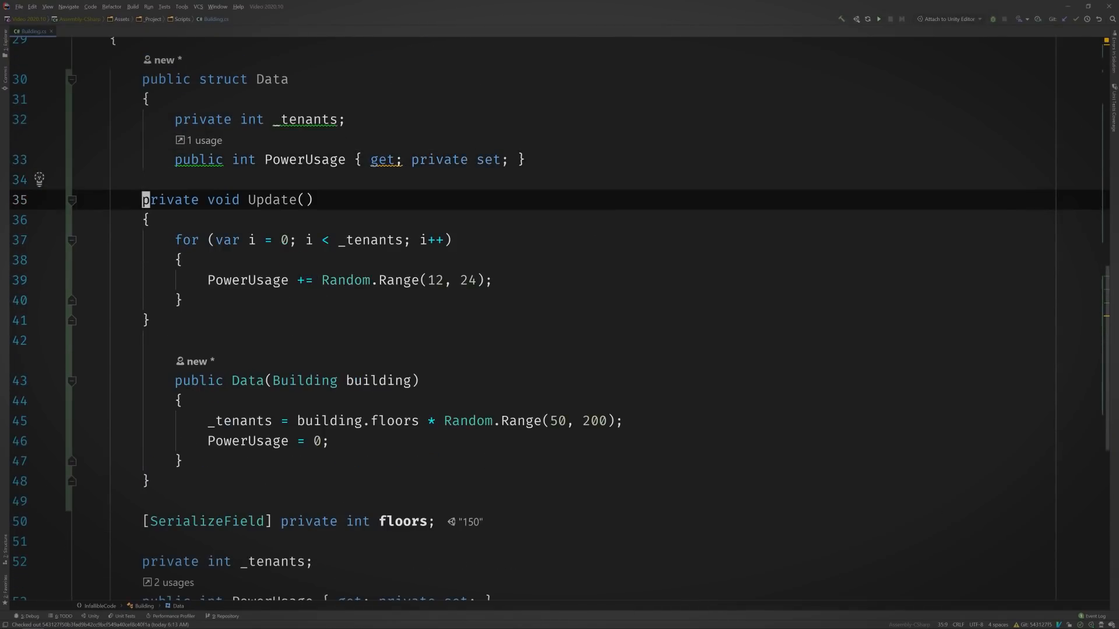
text(publi)
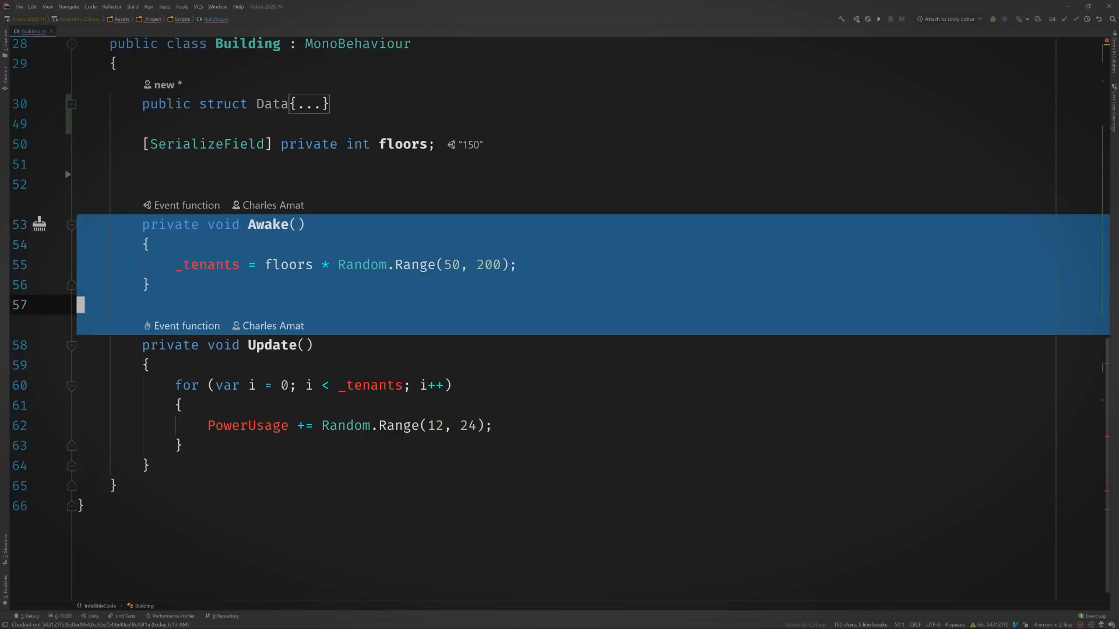
- Delete Building's old Awake and Update methods and scroll back to BuildingUpdateJob
key(Delete)
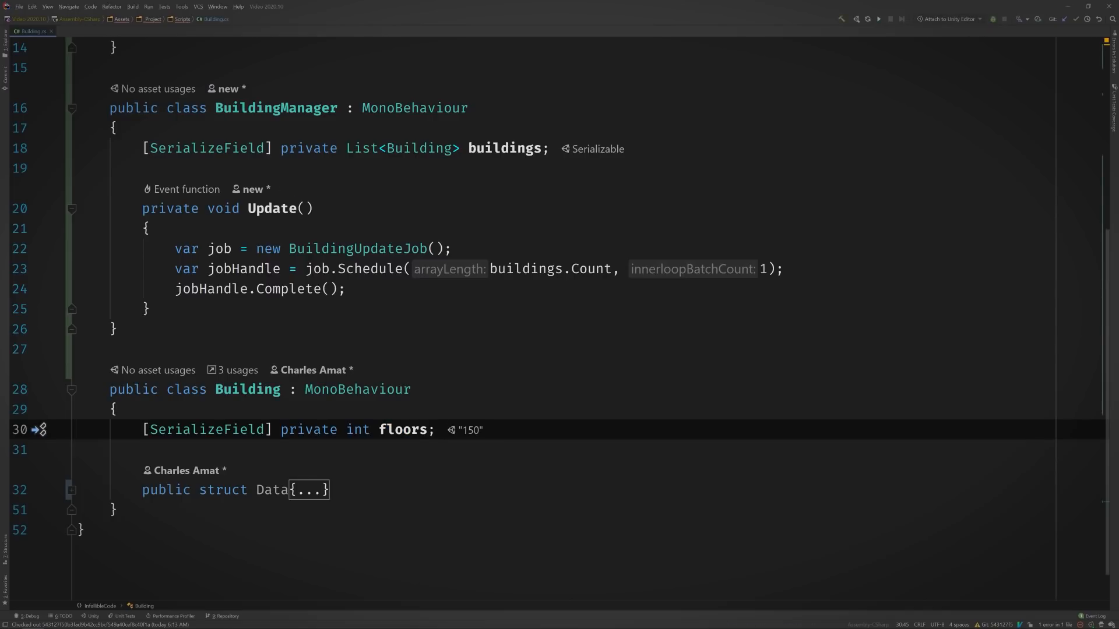
scroll(up, 3)
text(public NativeArray<>)
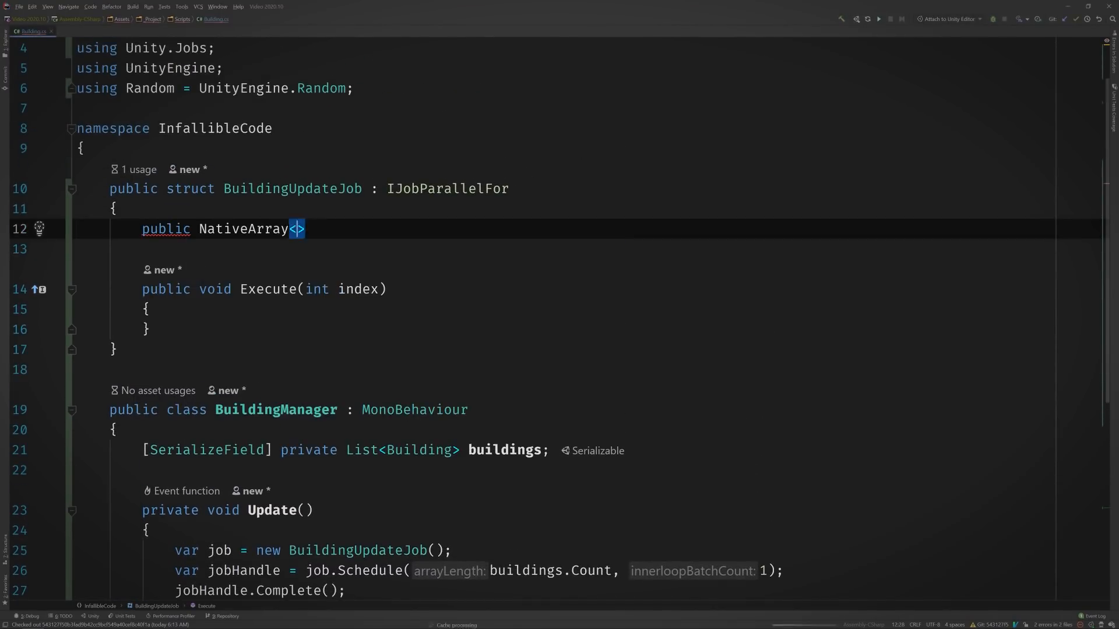
- Declare NativeArray<Building.Data> BuildingDataArray; Execute reads, updates and writes back BuildingDataArray[index]
text(Building.Data> B)
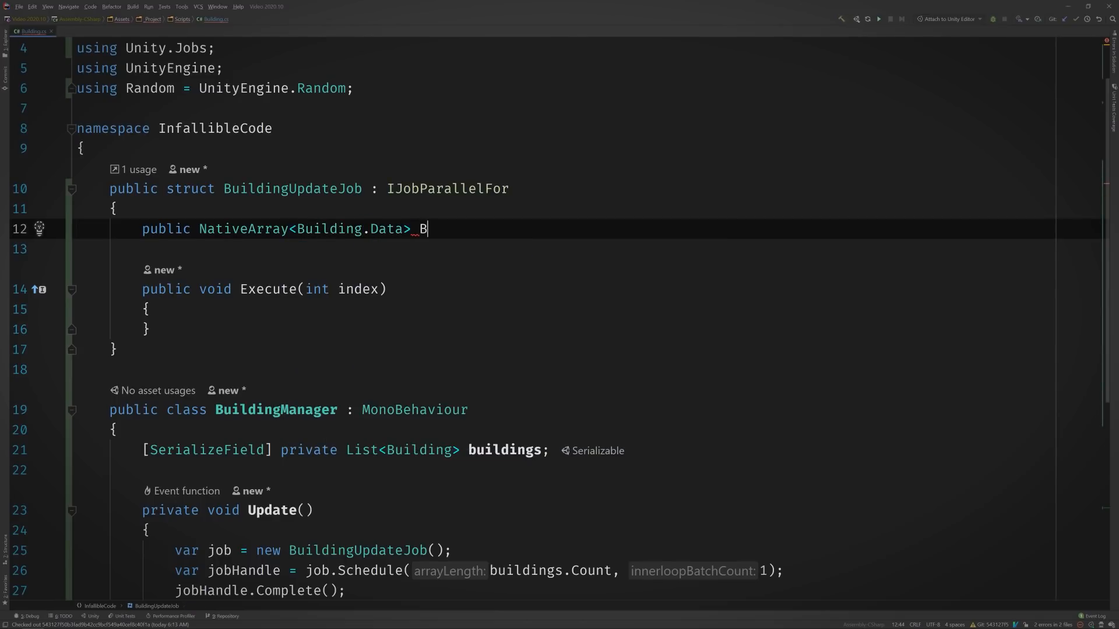
text(uildingDataA)
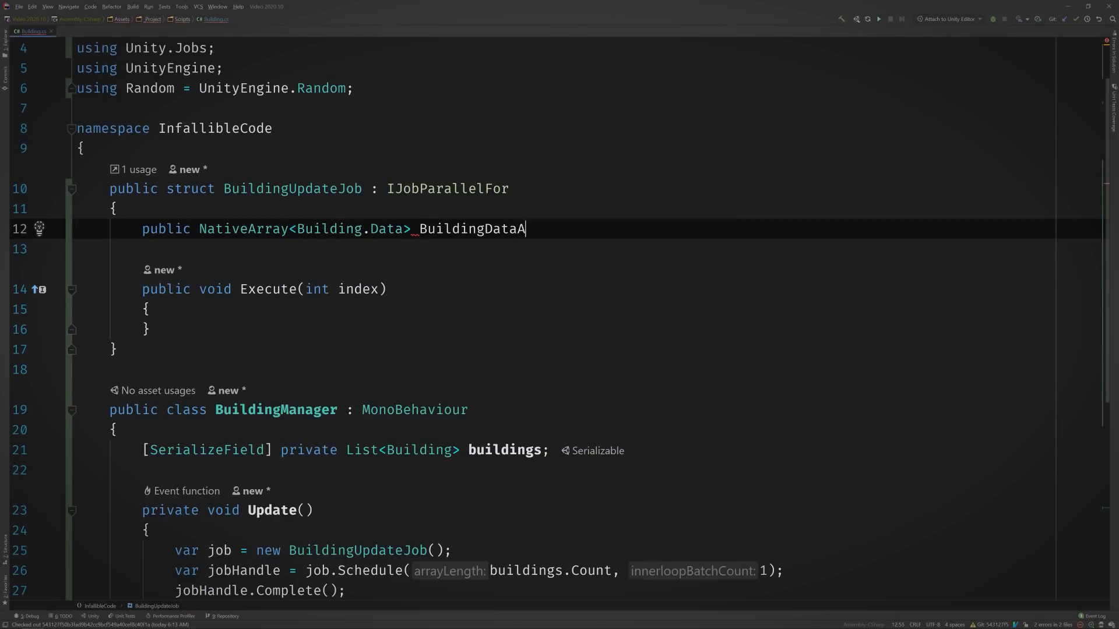
text(rray;)
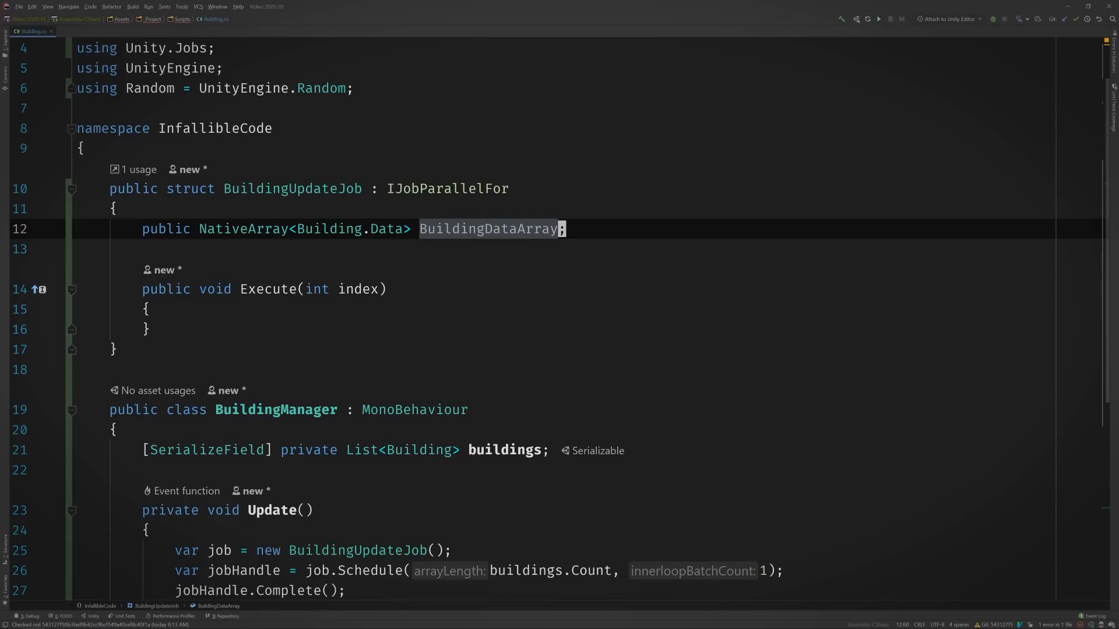
text(var)
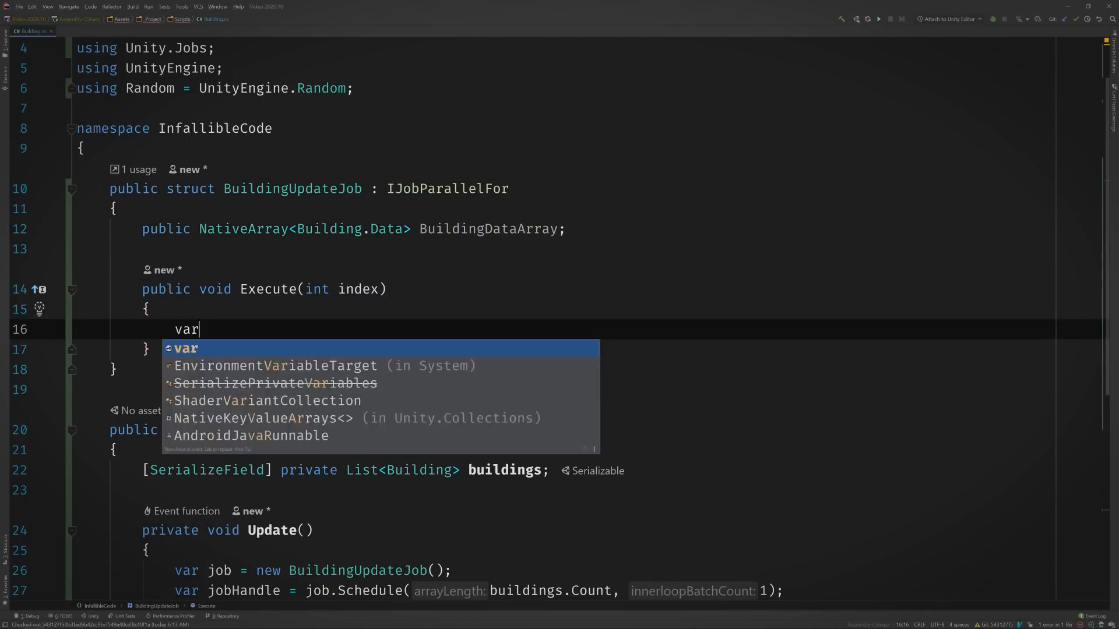
text(data = BuildingDataArray[index)
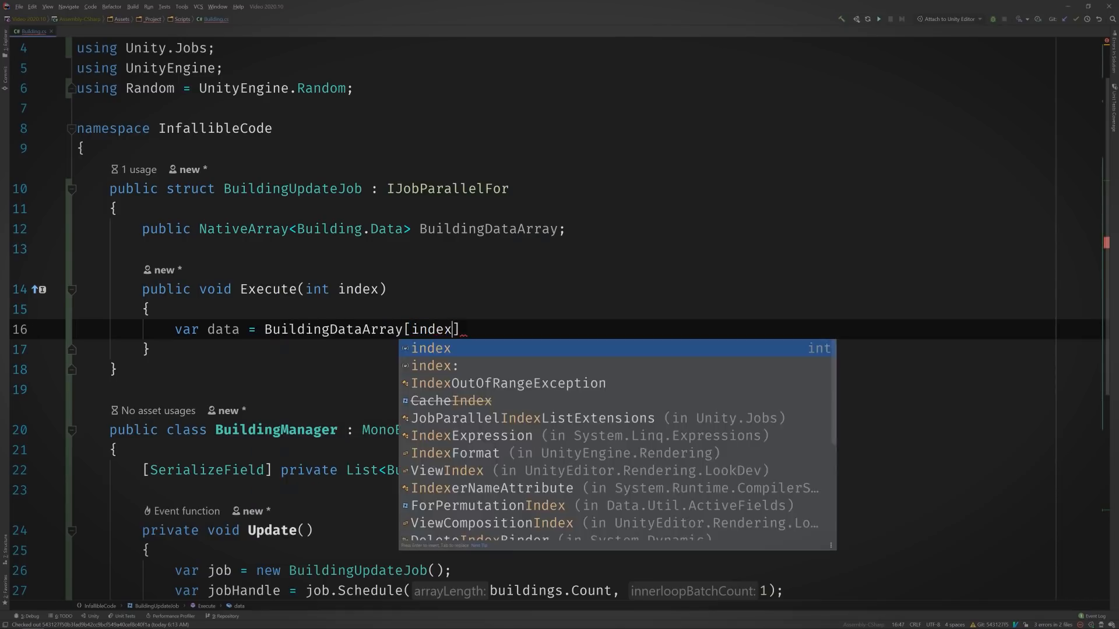
text(];)
text(BuildingDataArray[index] = data;)
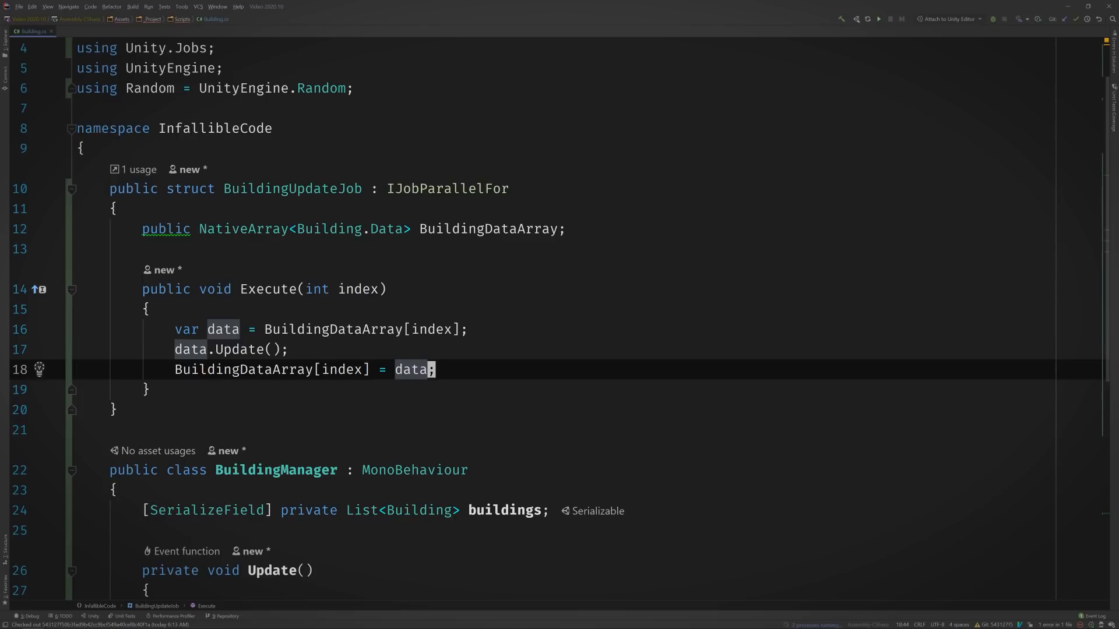
scroll(down, 3)
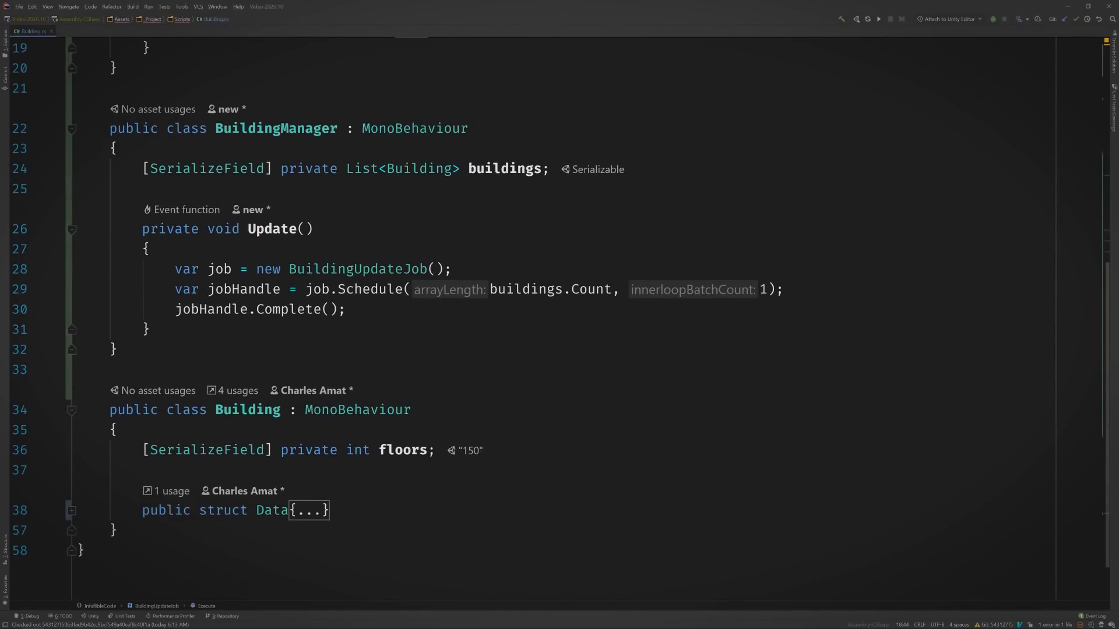
- Allocate a TempJob NativeArray<Building.Data> of buildings.Count, fill it per building, and assign BuildingDataArray
click(146, 249)
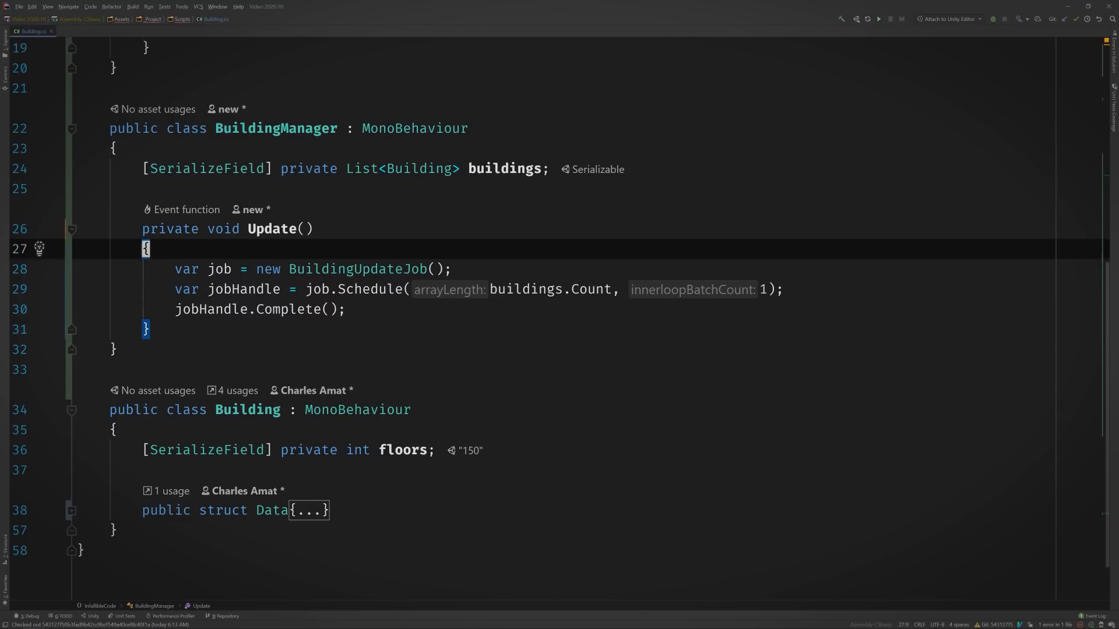
text(var buildingD)
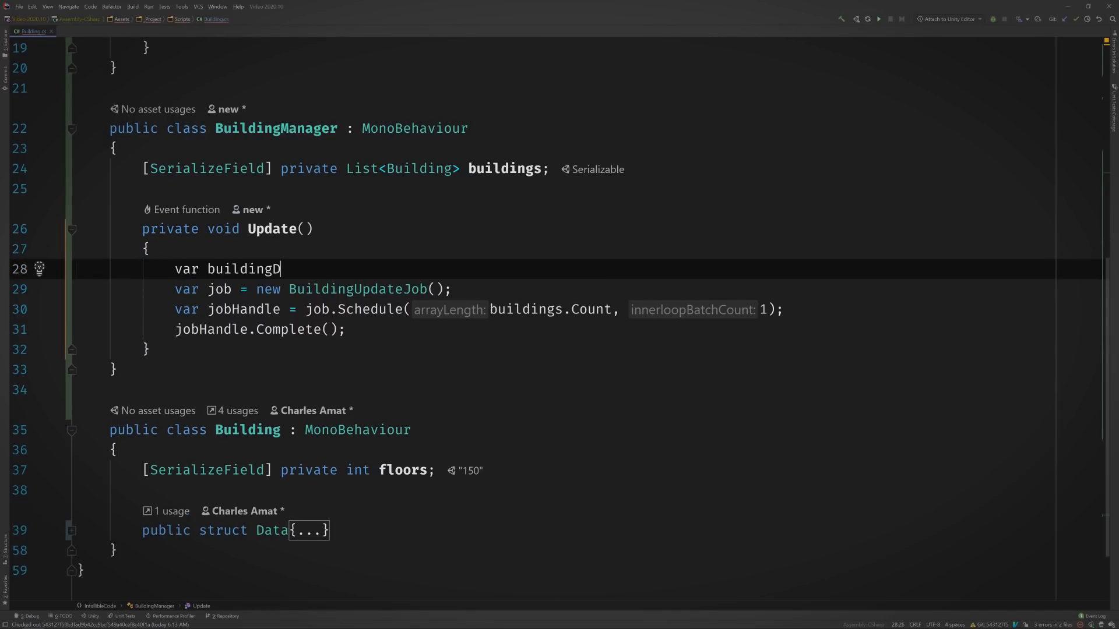
text(ataArray = new NativeArray<Building.Data>(buildings.Count,);)
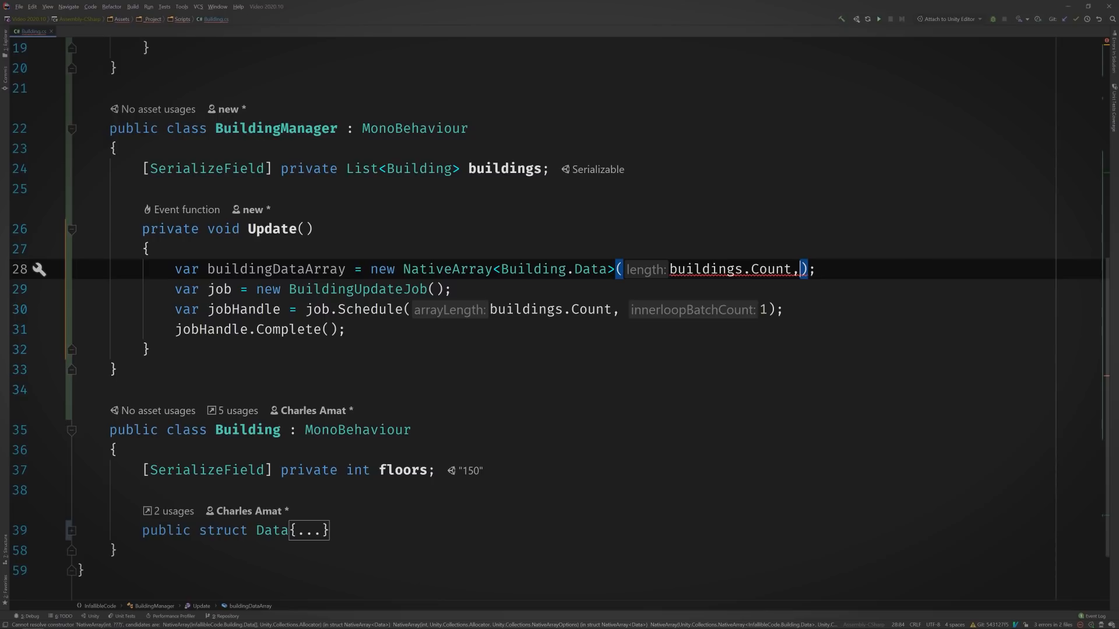
text(TempJob)
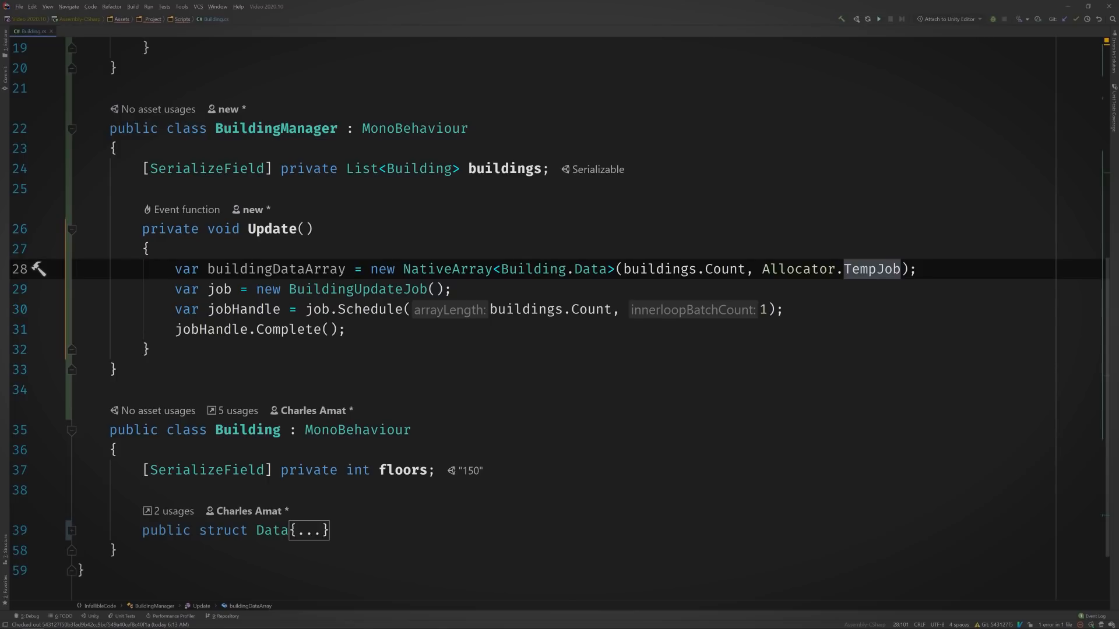
text(for (int i = 0; i < buildings.Count; i++)
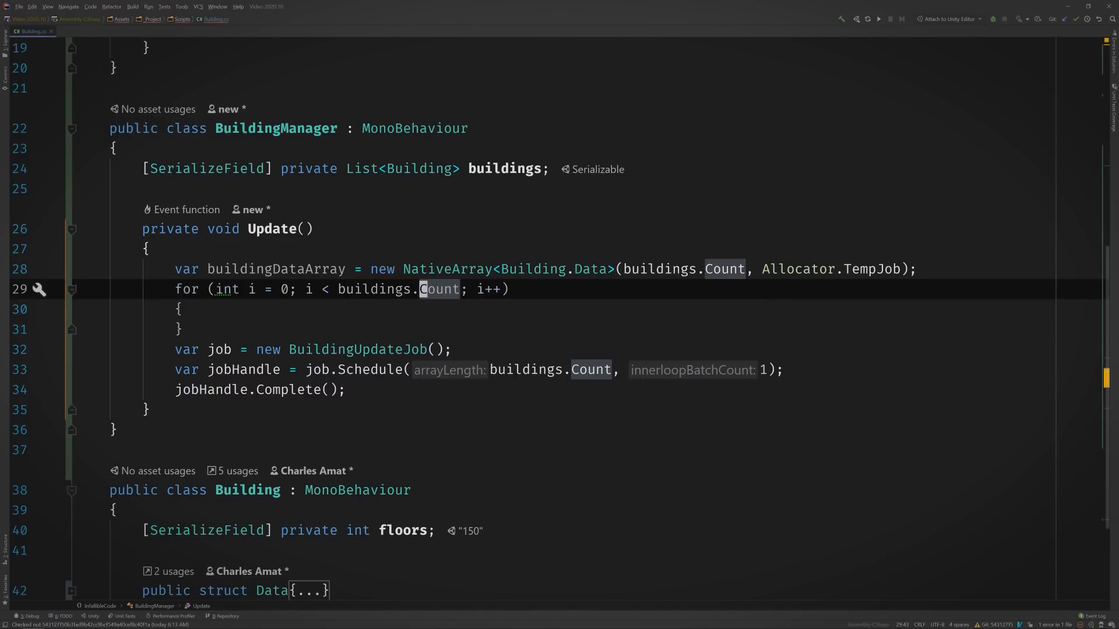
double_click(225, 289)
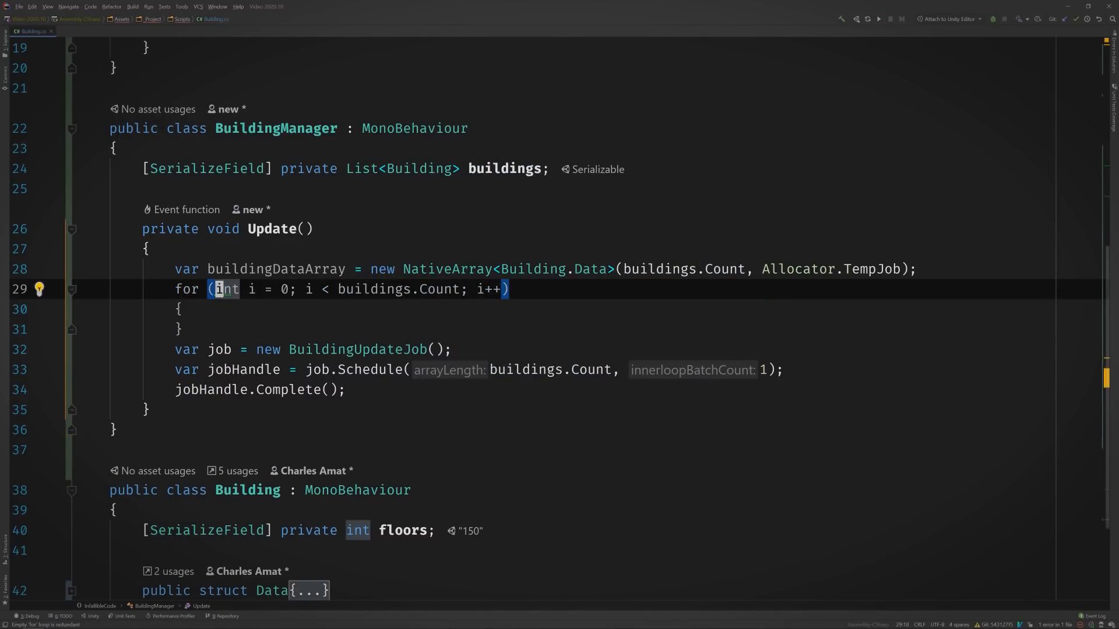
text(buildingDataArray[i] = new)
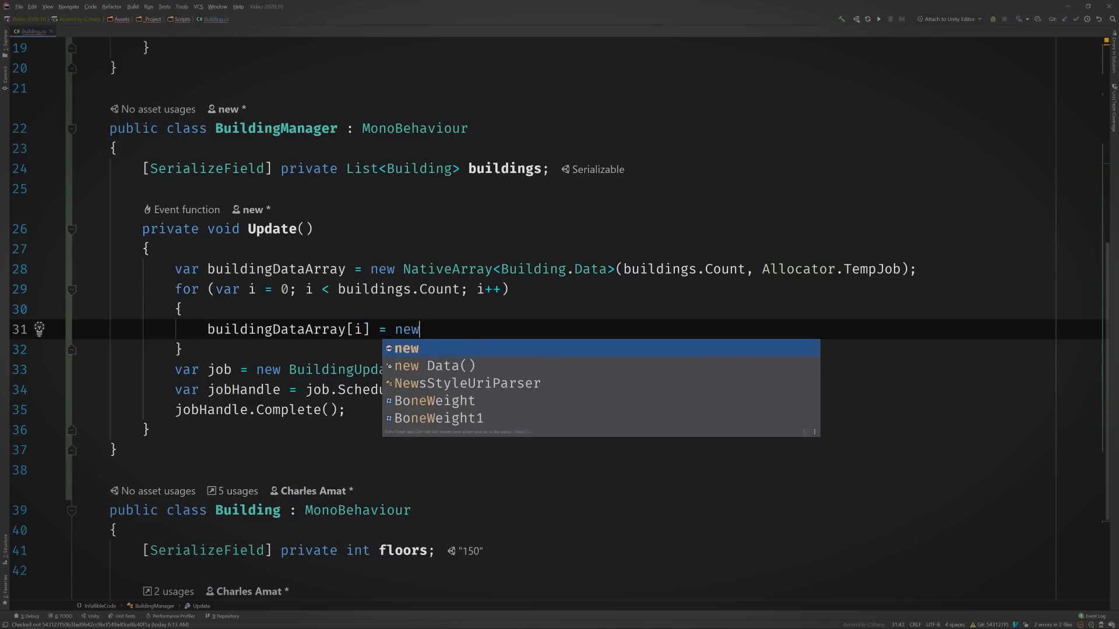
text(Building.Data(buildings[i]);)
text(BuildingDataArray = buildingDataArray)
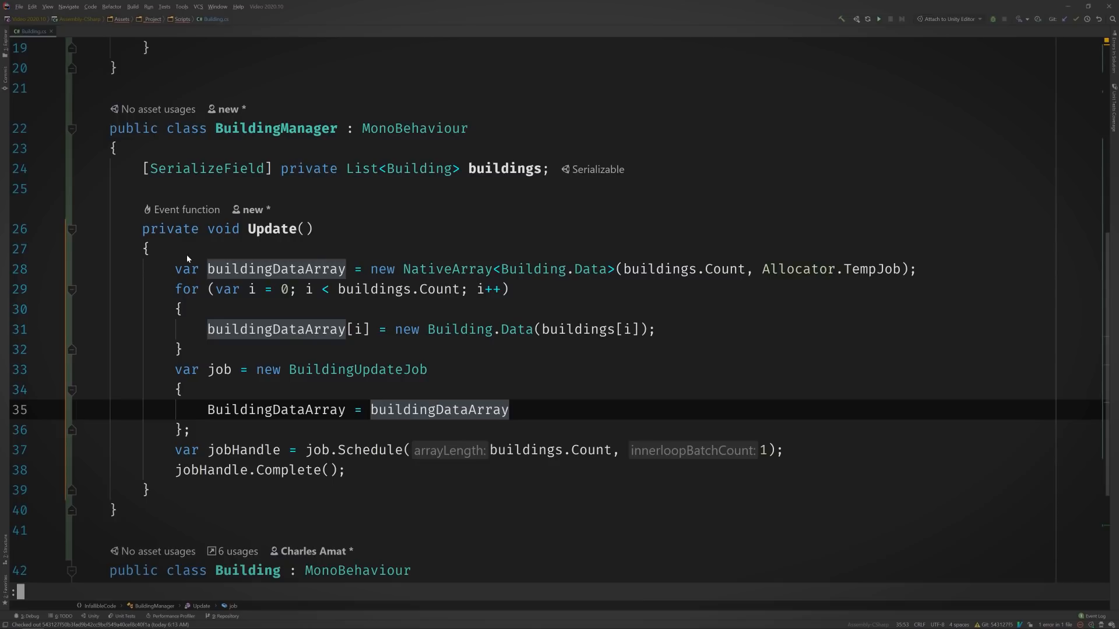
- Dispose buildingDataArray after the job handle completes
scroll(down, 3)
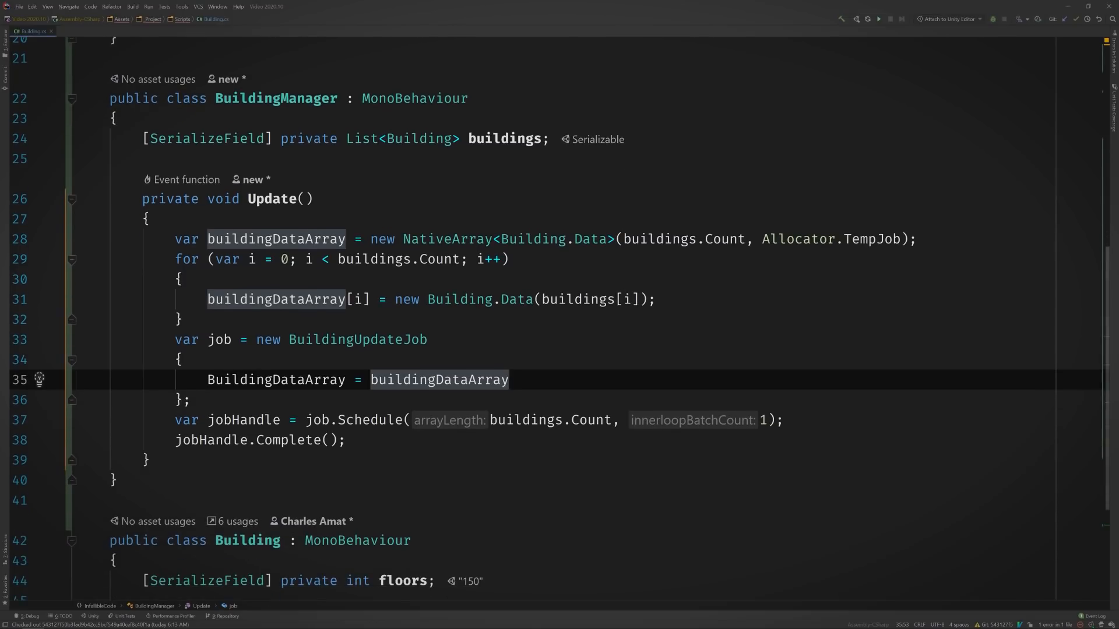
text(buildingDataArray.Dispose)
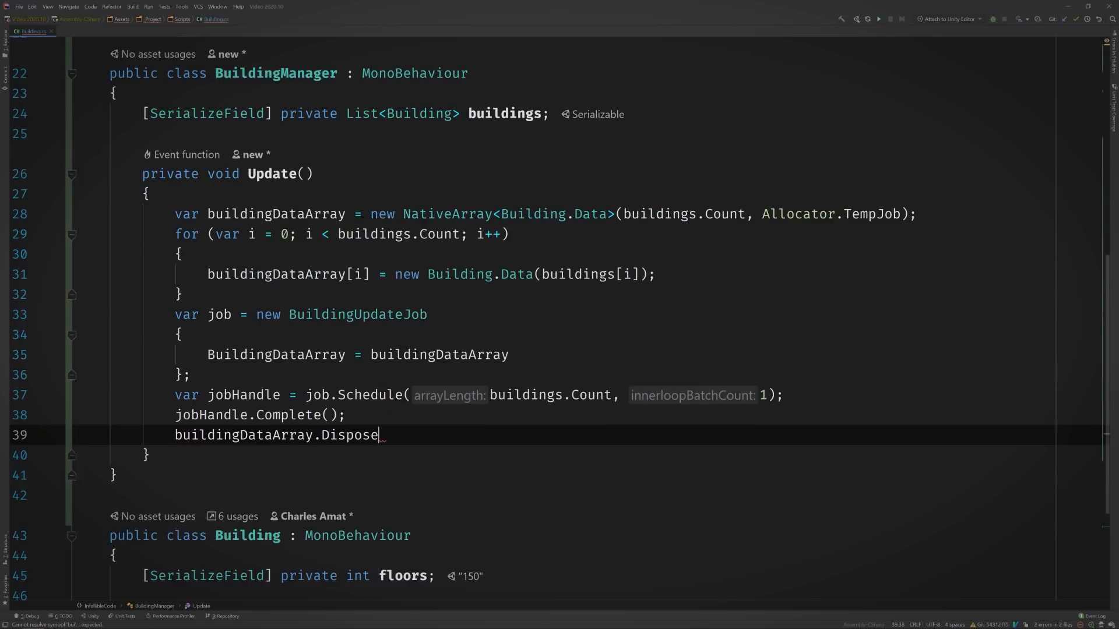
text(();)
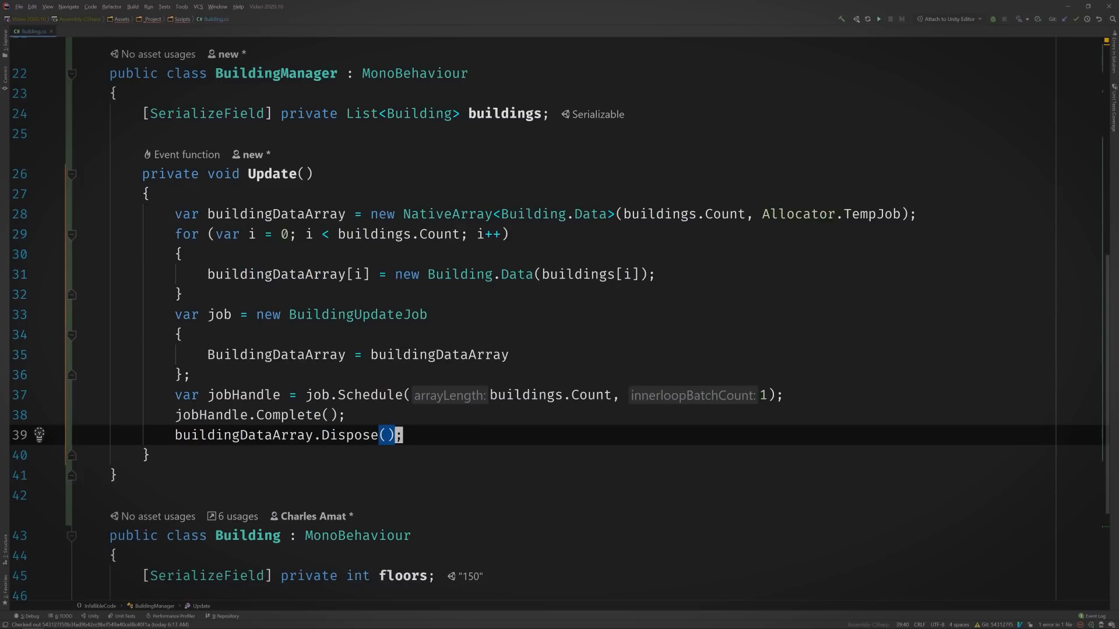
scroll(up, 3)
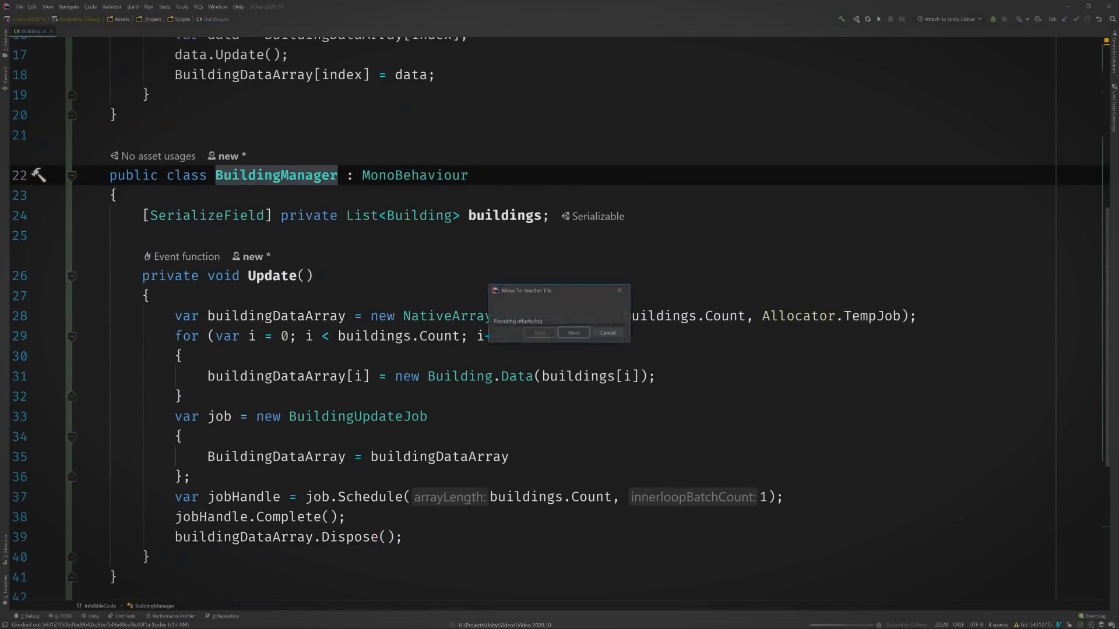
- Move BuildingManager into its own BuildingManager.cs and return to the Unity editor
click(573, 333)
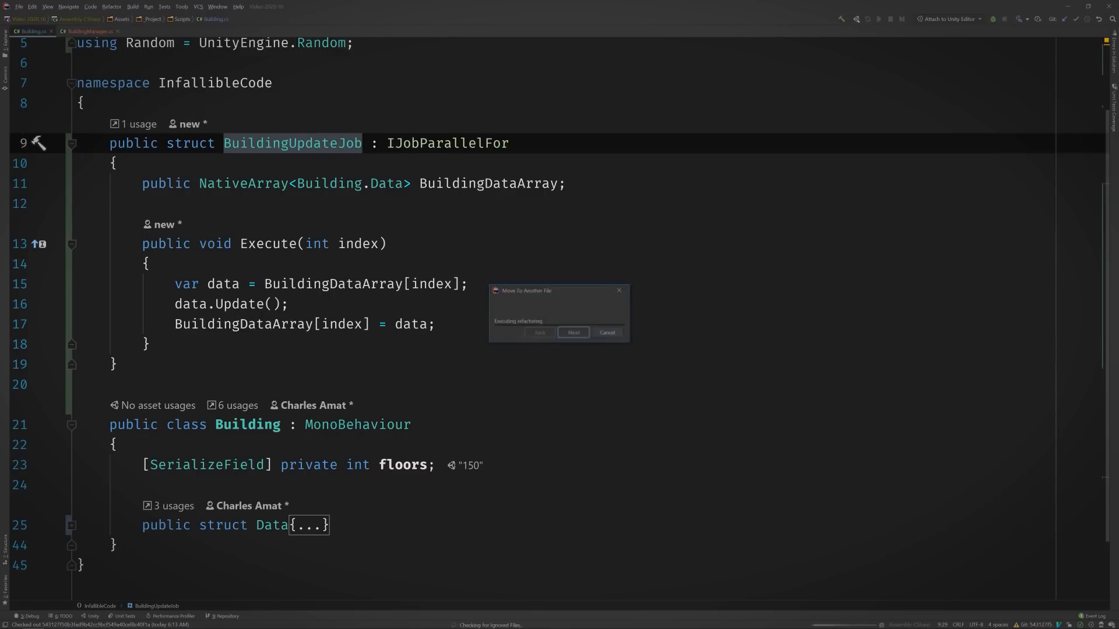
click(573, 333)
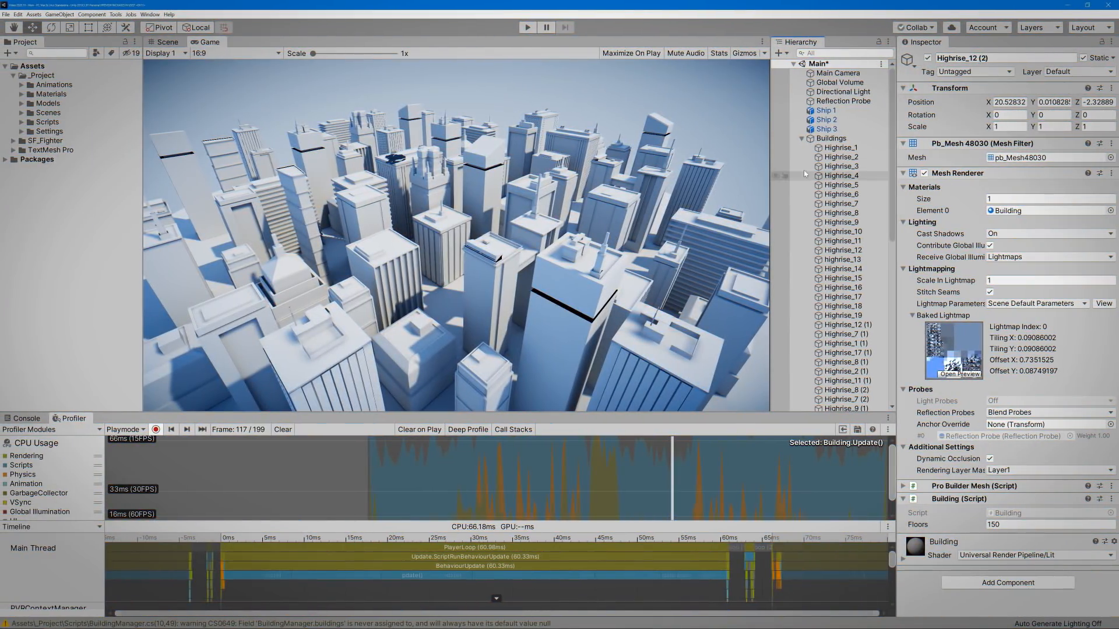
- Fill the Buildings object's Building Manager list with all 65 highrises and enter Play mode
click(829, 138)
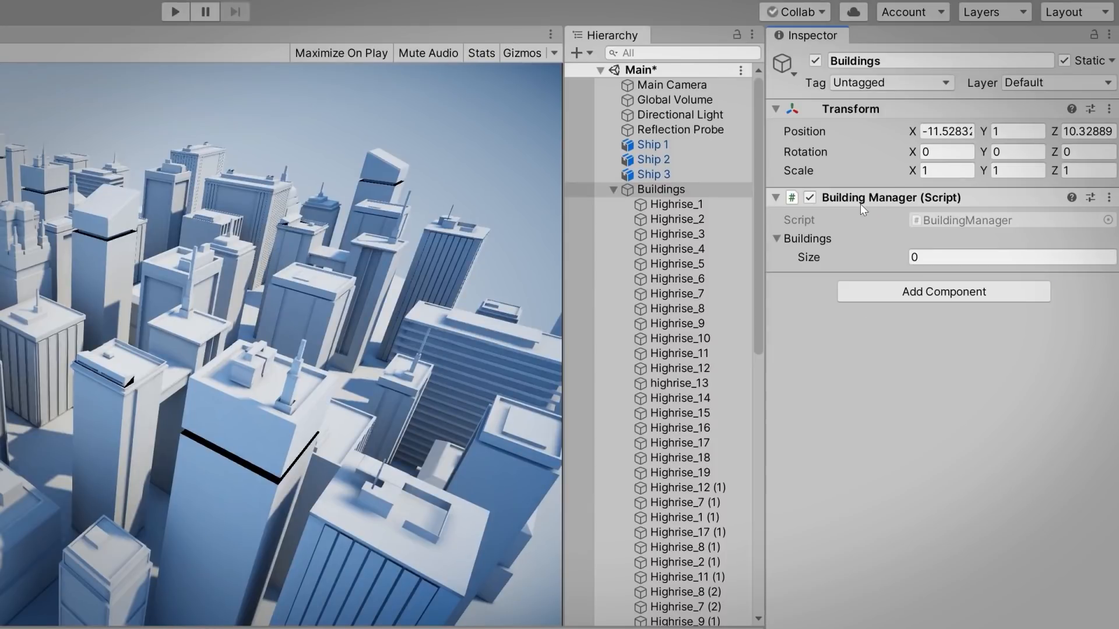
mouse_move(676, 234)
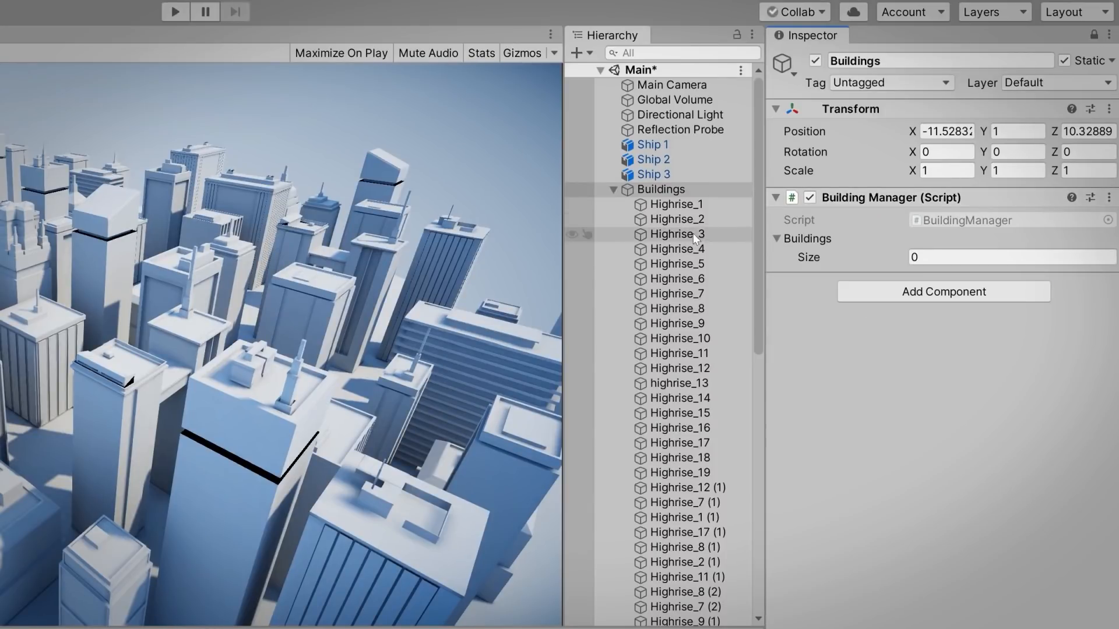
scroll(down, 3)
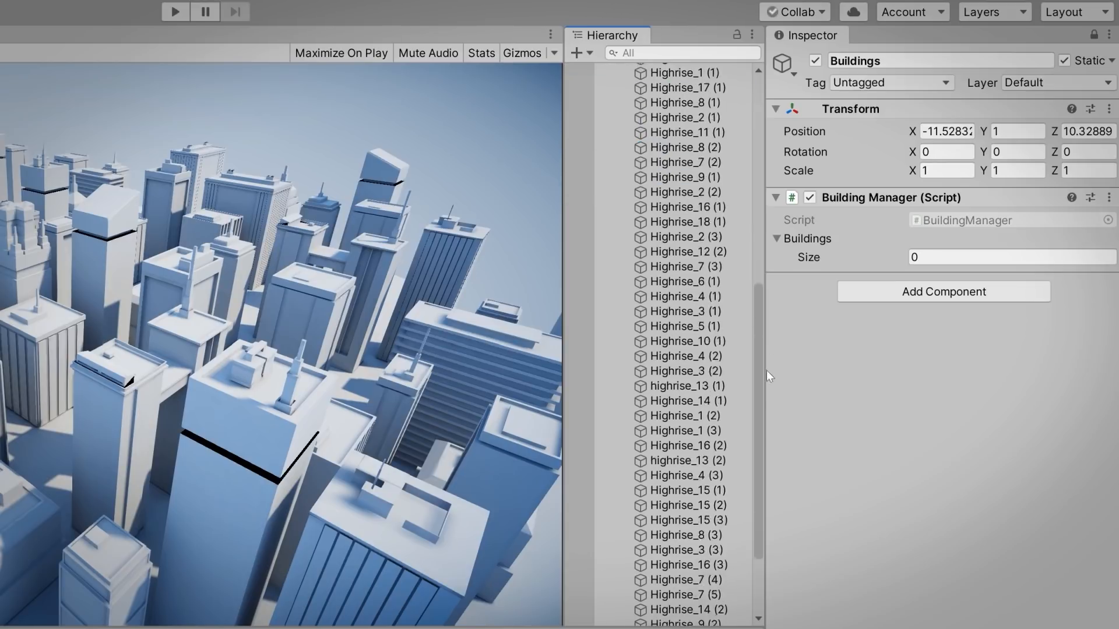
scroll(down, 3)
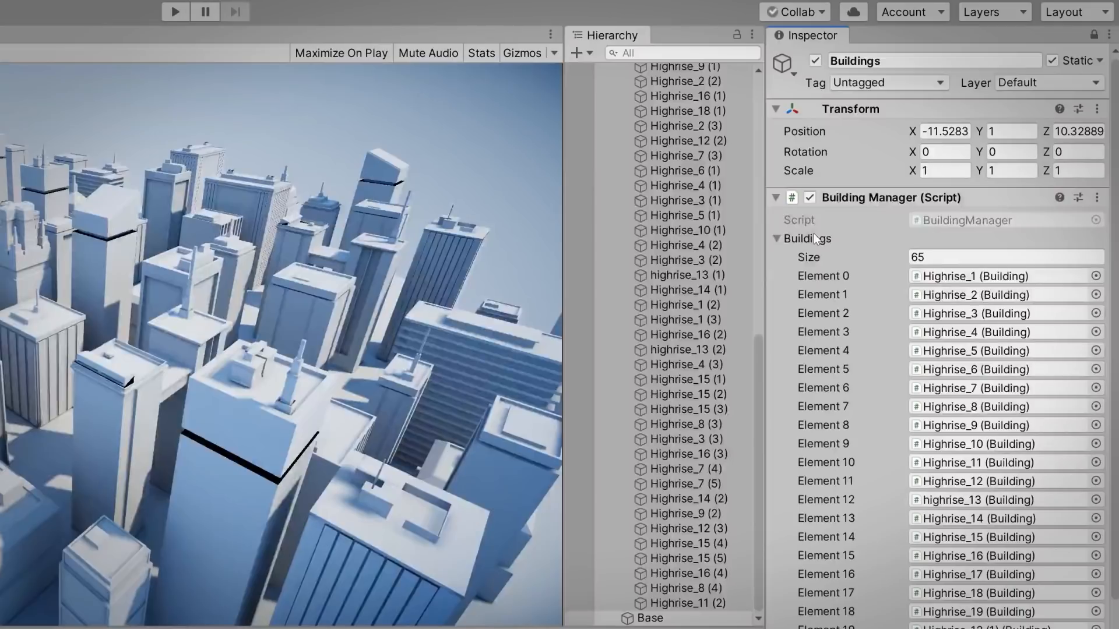
click(527, 28)
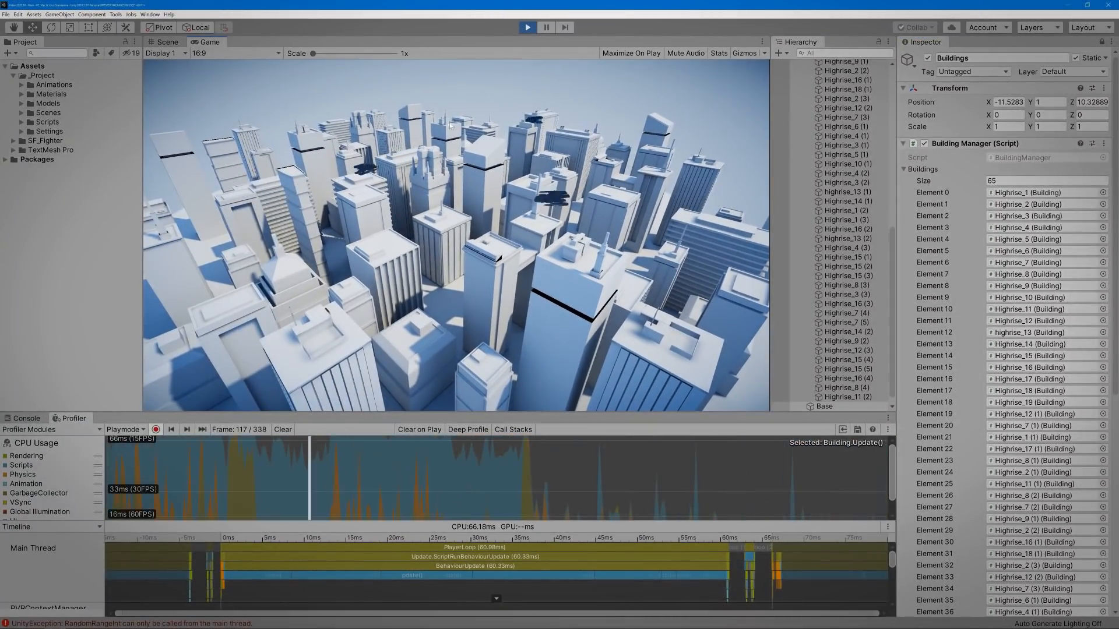
- Stop Play mode after the main-thread Random.Range exception
click(25, 419)
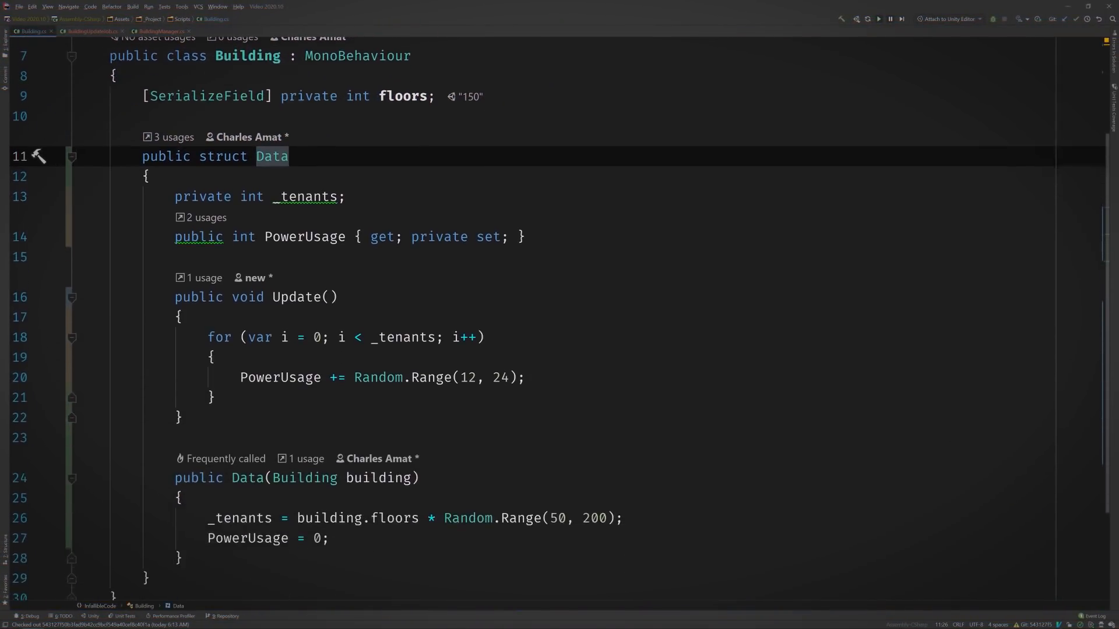
- Add a private Unity.Mathematics.Random _random field, seed it in the constructor, and use _random.NextInt
double_click(378, 312)
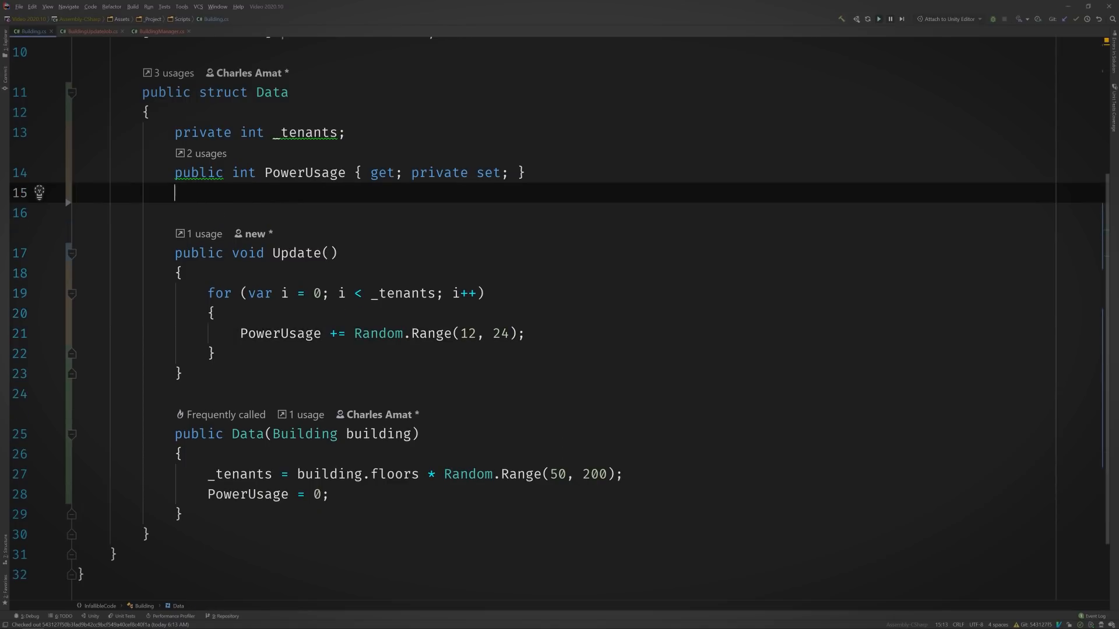
text(private Random)
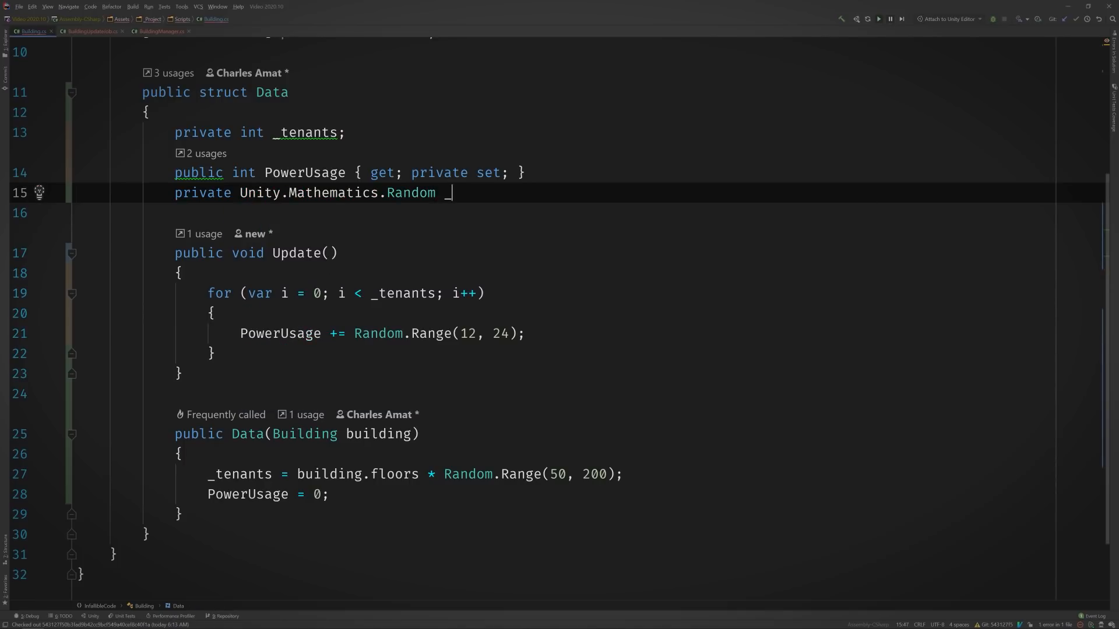
text(_random;)
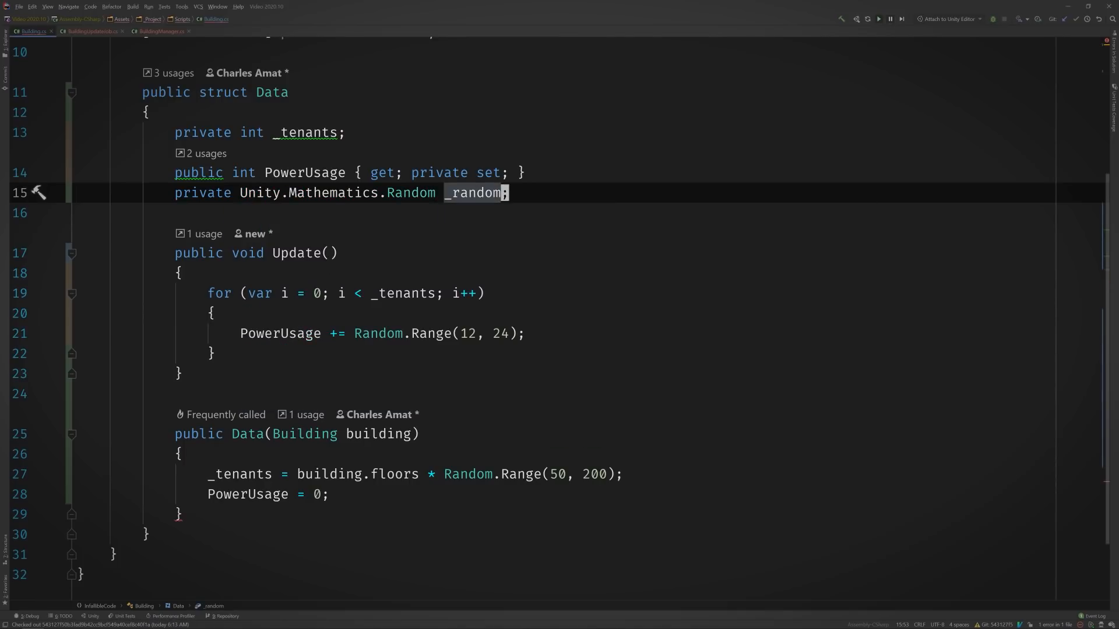
key(Enter)
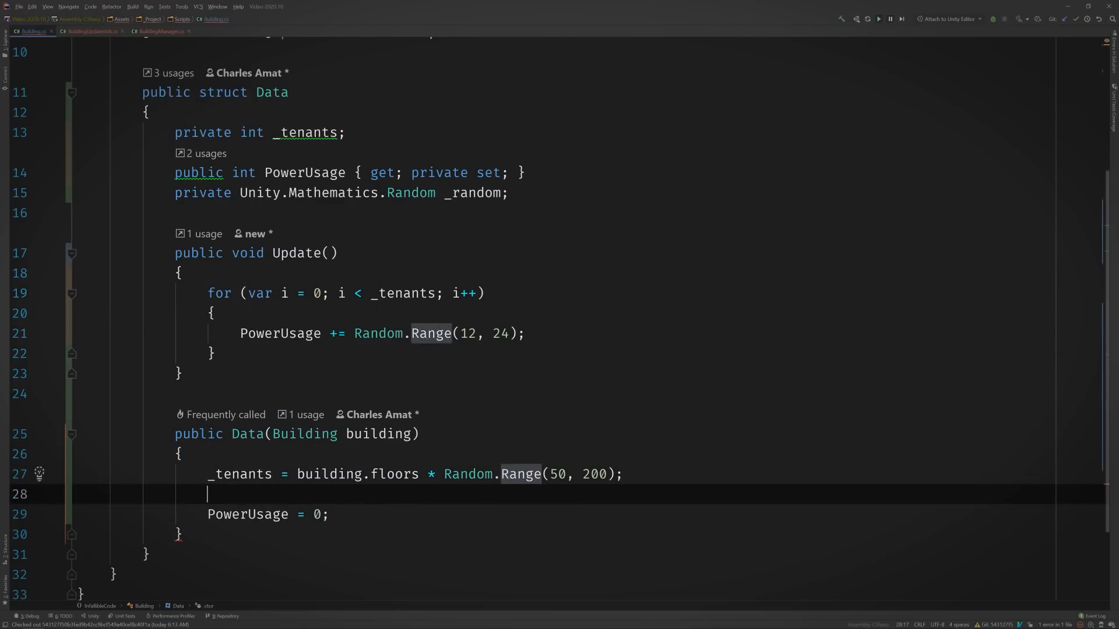
text(_random = new Unity.Mathematics.Random(1);)
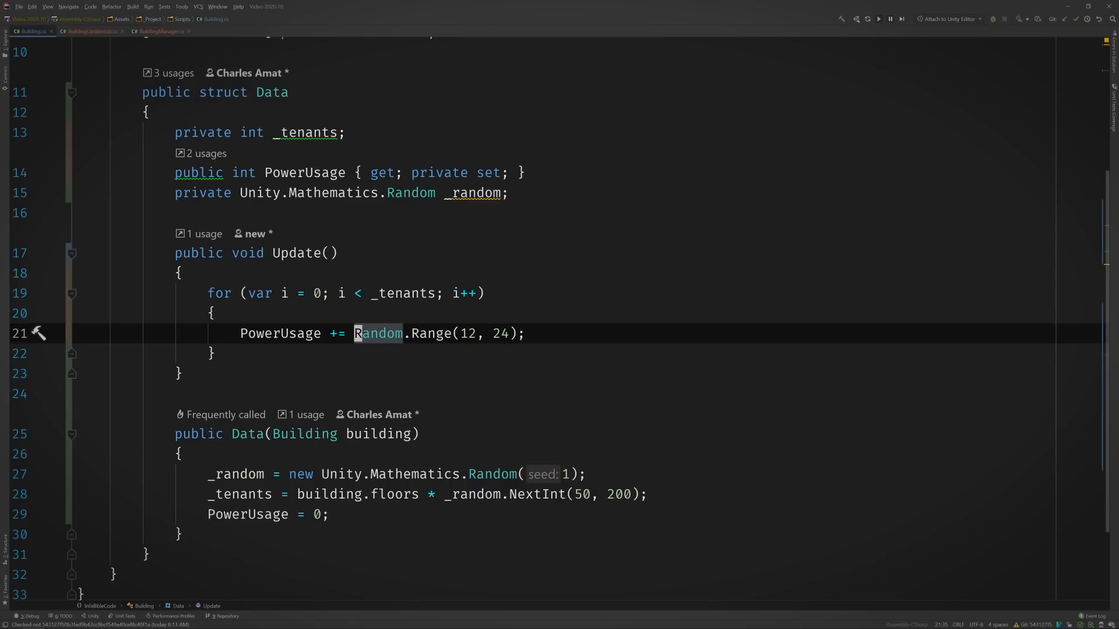
text(_random.N)
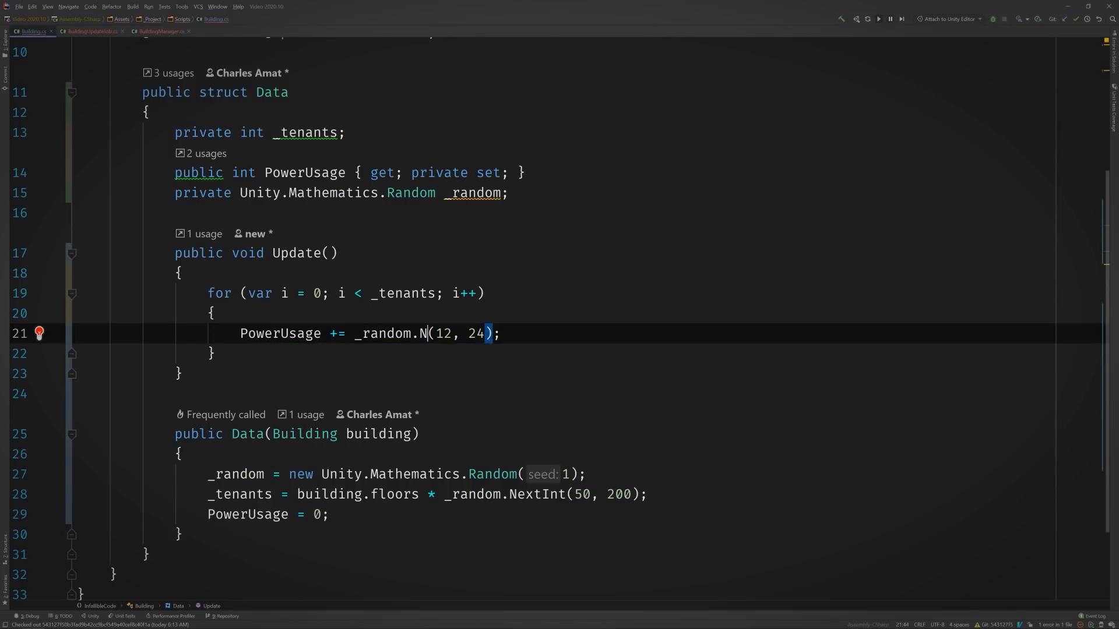
text(NextInt)
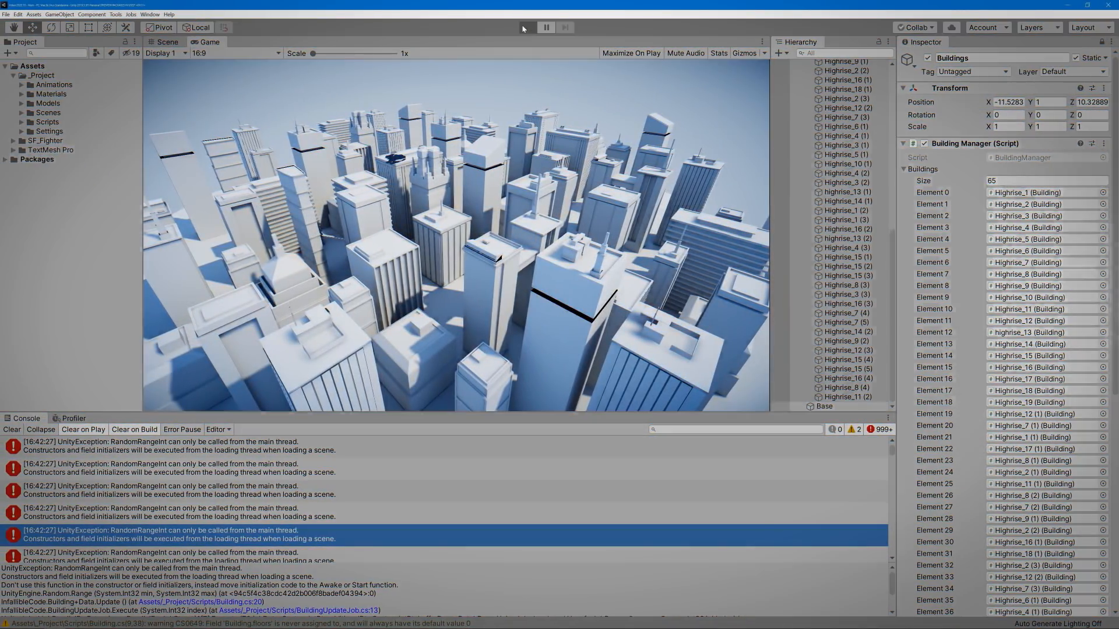
- Play the city scene with the updated code and switch to the Profiler view
click(527, 27)
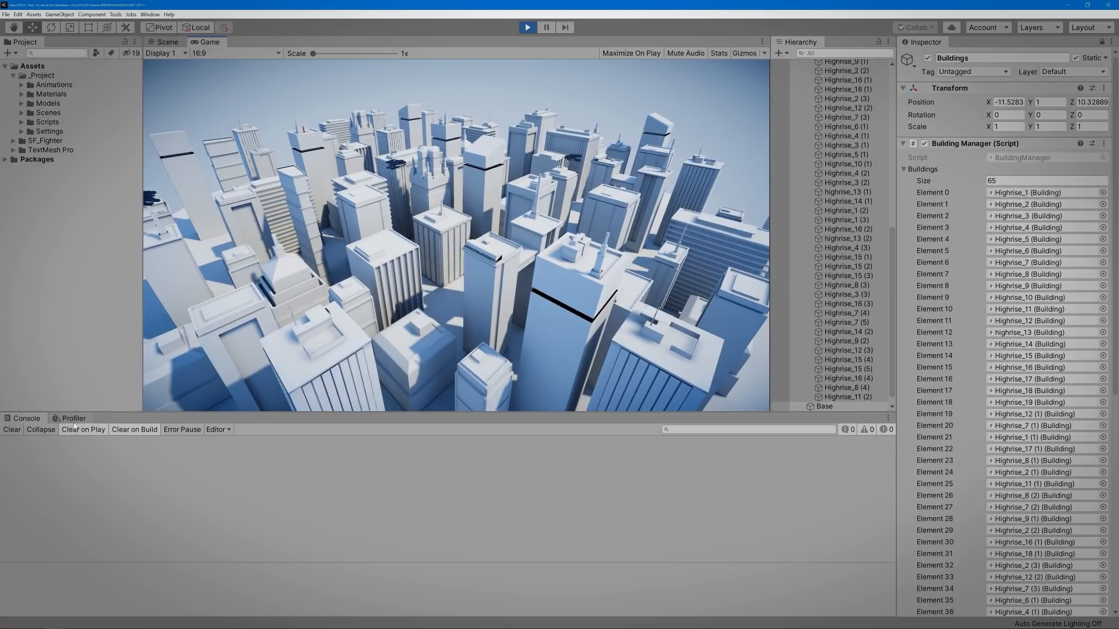
click(73, 344)
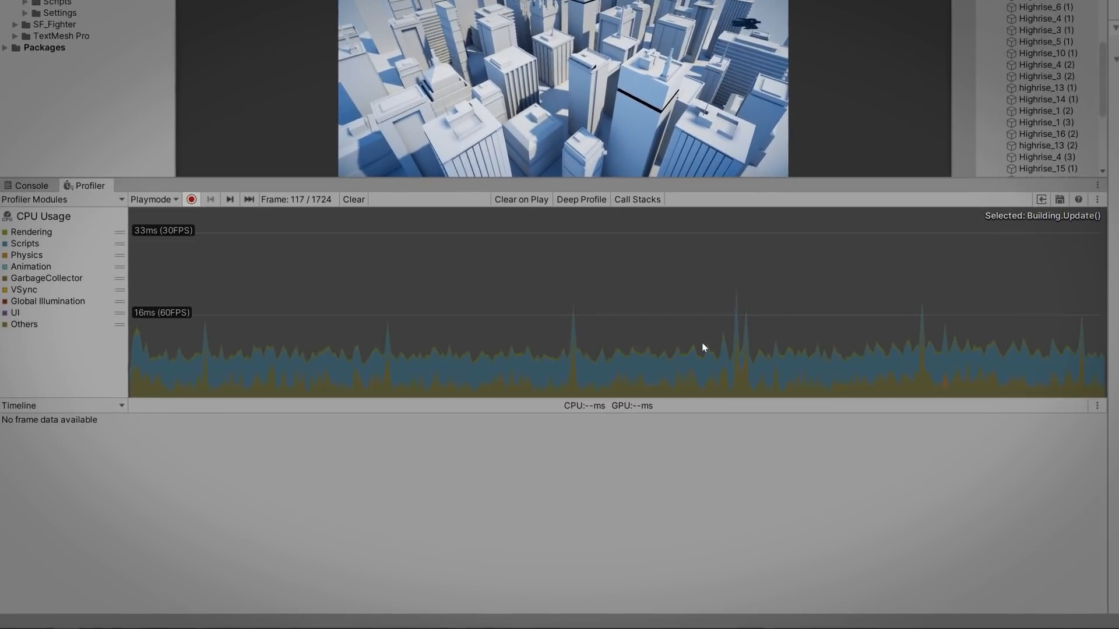
- Select a CPU Usage frame and ExecuteJobFunction.Invoke, then scroll the Timeline to the job workers
click(737, 349)
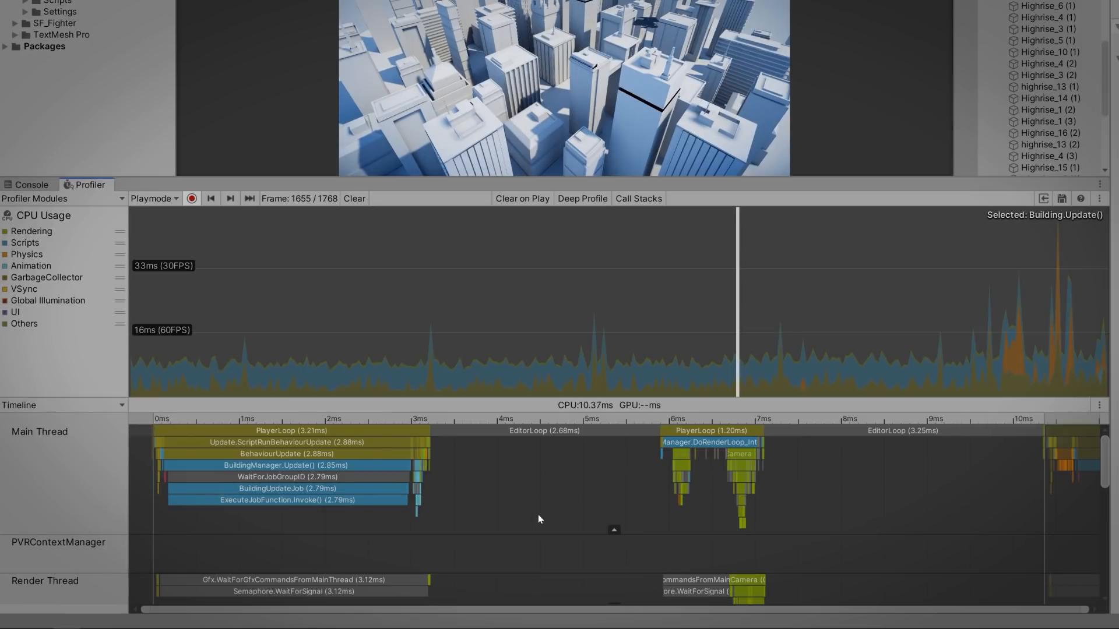
click(288, 500)
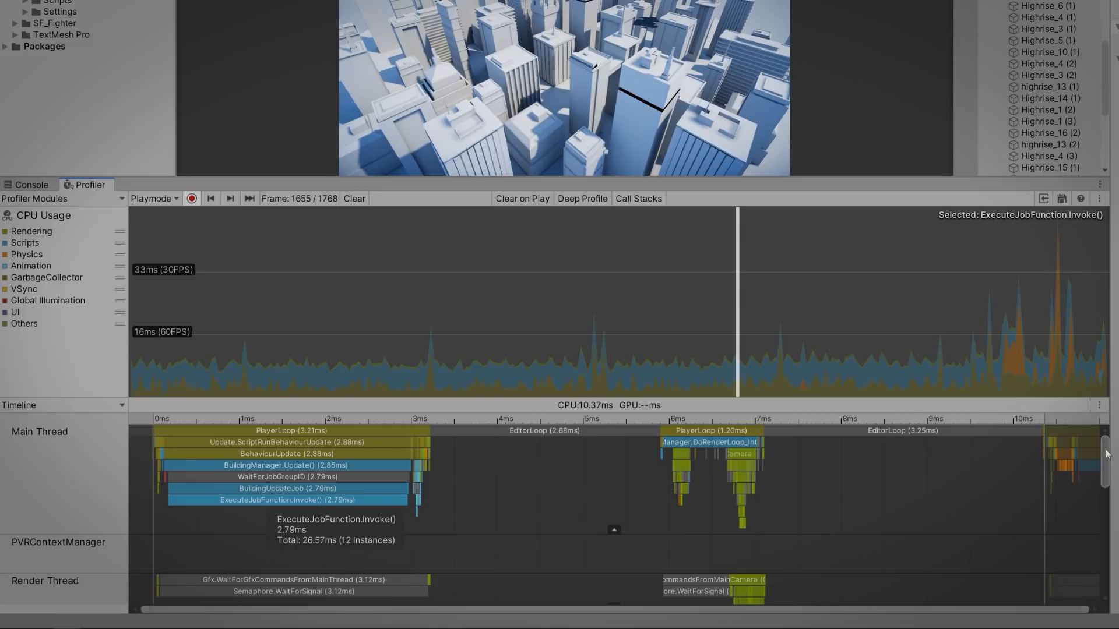
scroll(down, 3)
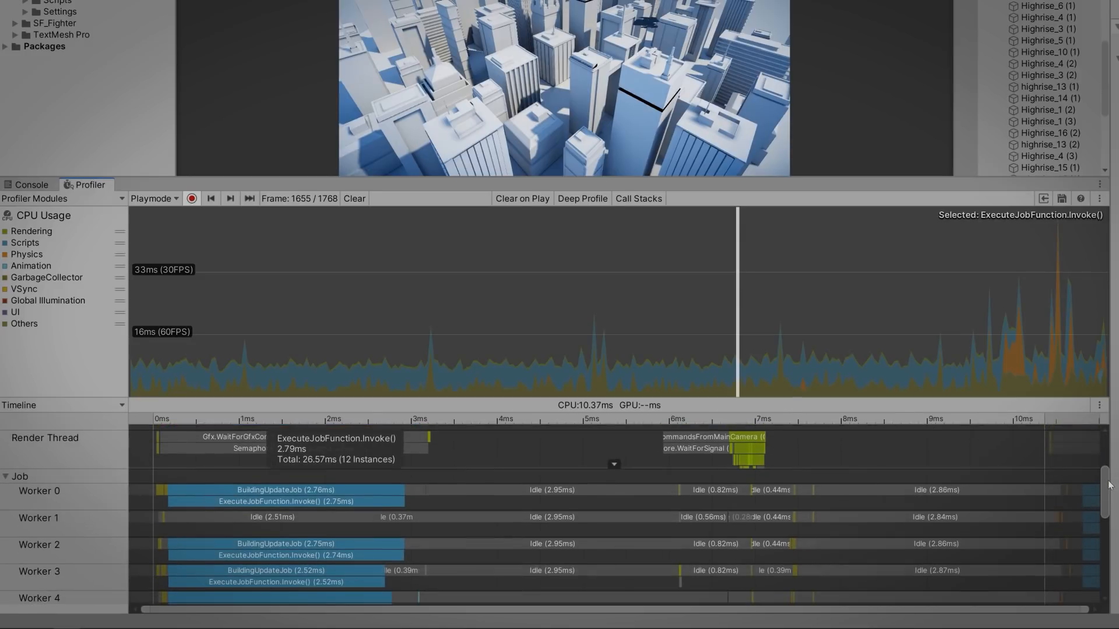